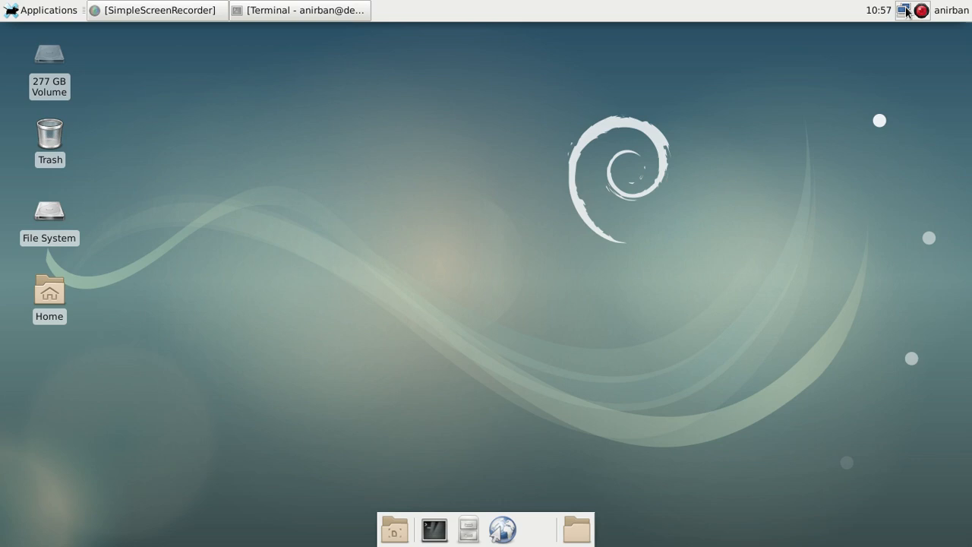
Open, close and reopen the network connections menu to check Wi-Fi status
left_click(905, 10)
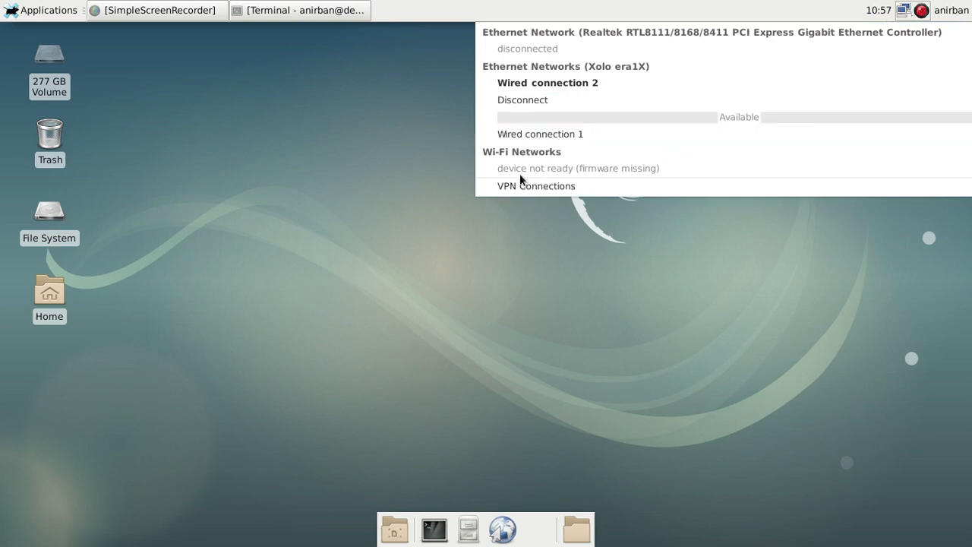
mouse_move(723, 67)
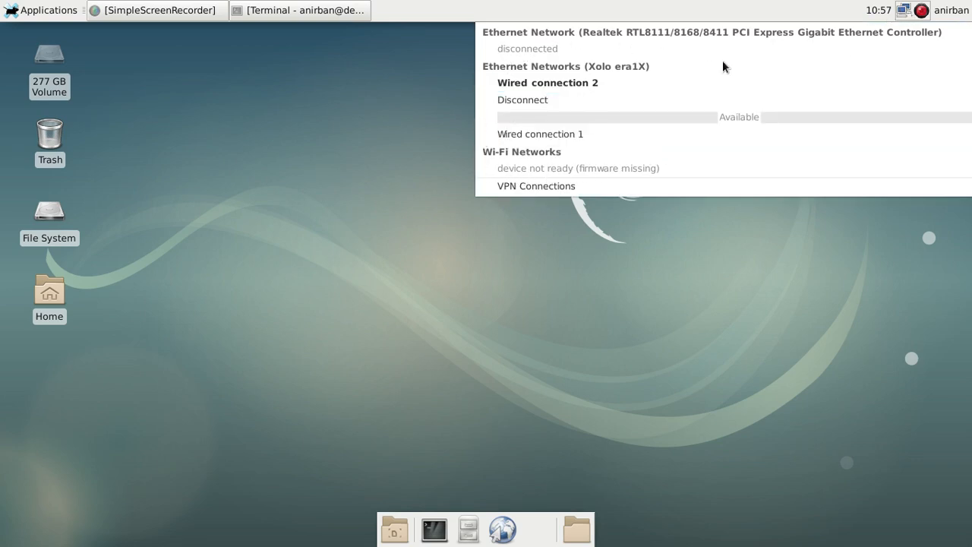
mouse_move(636, 157)
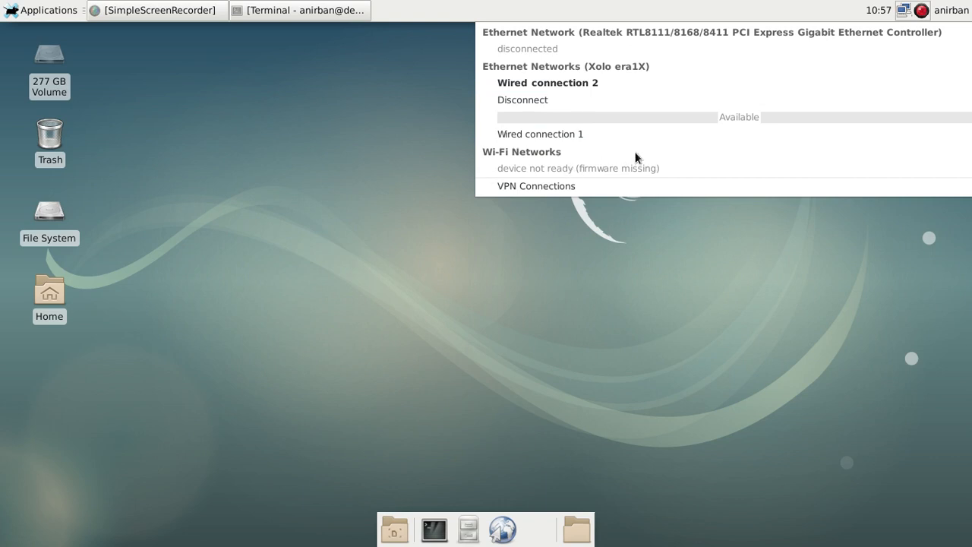
mouse_move(549, 171)
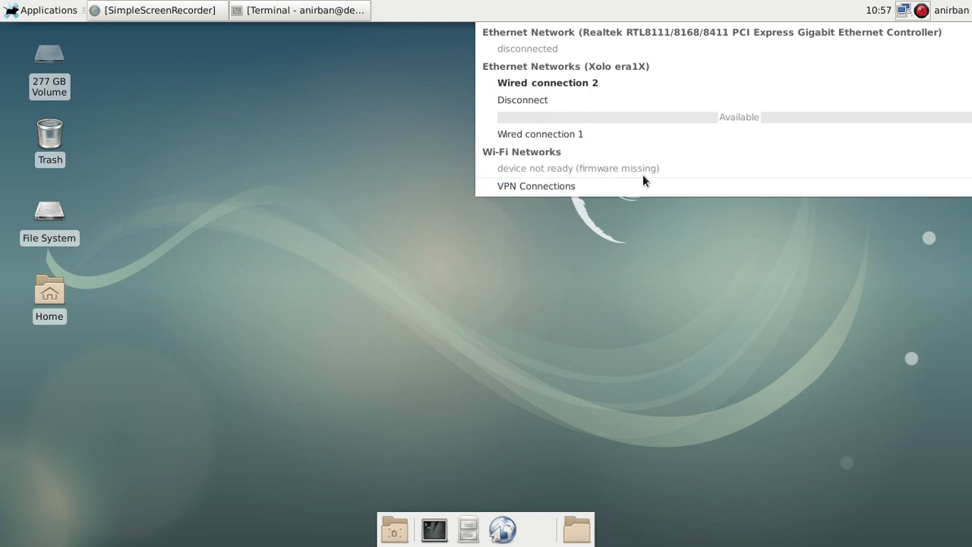
mouse_move(691, 176)
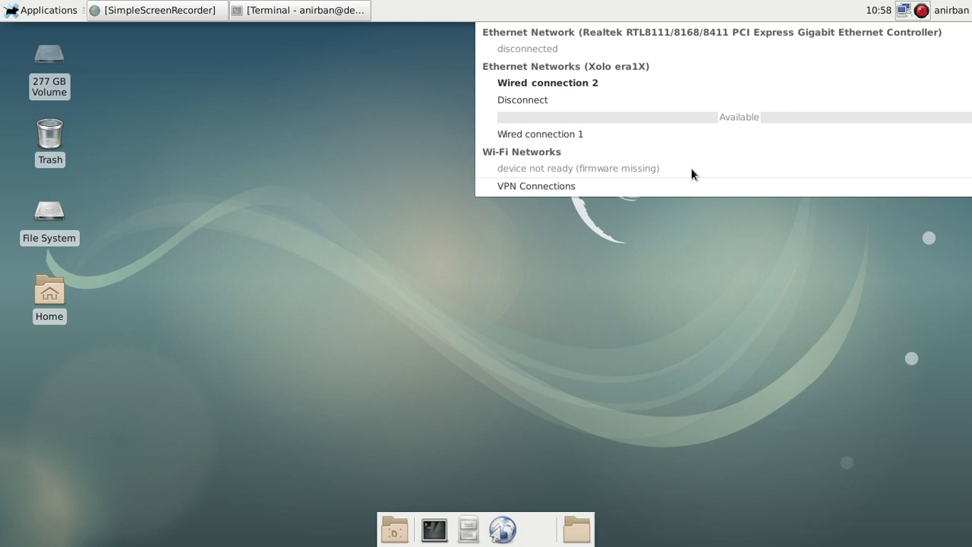
mouse_move(659, 174)
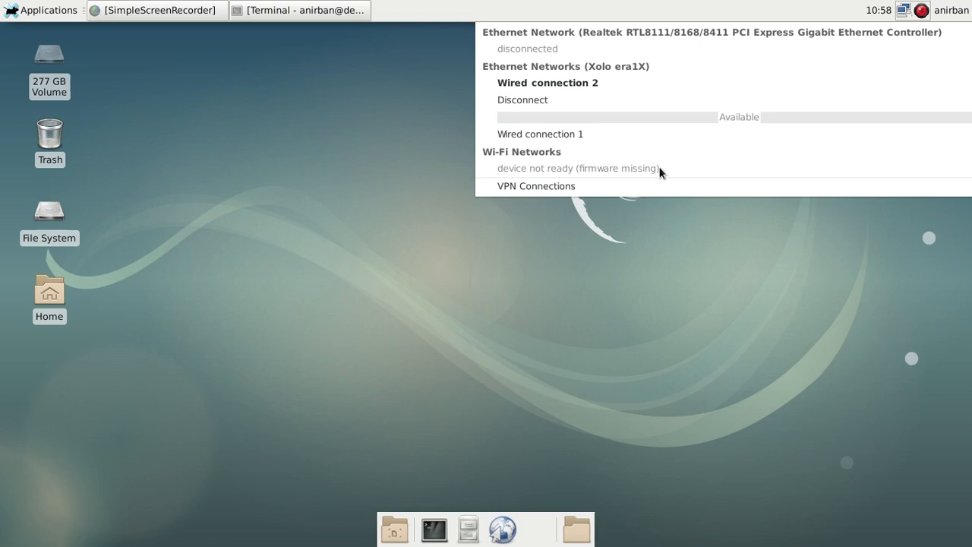
left_click(604, 273)
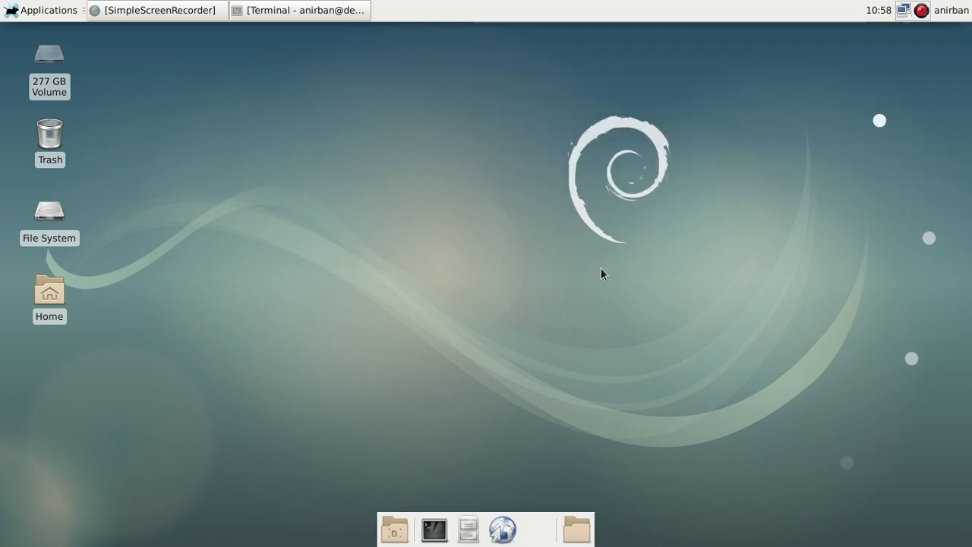
left_click(902, 10)
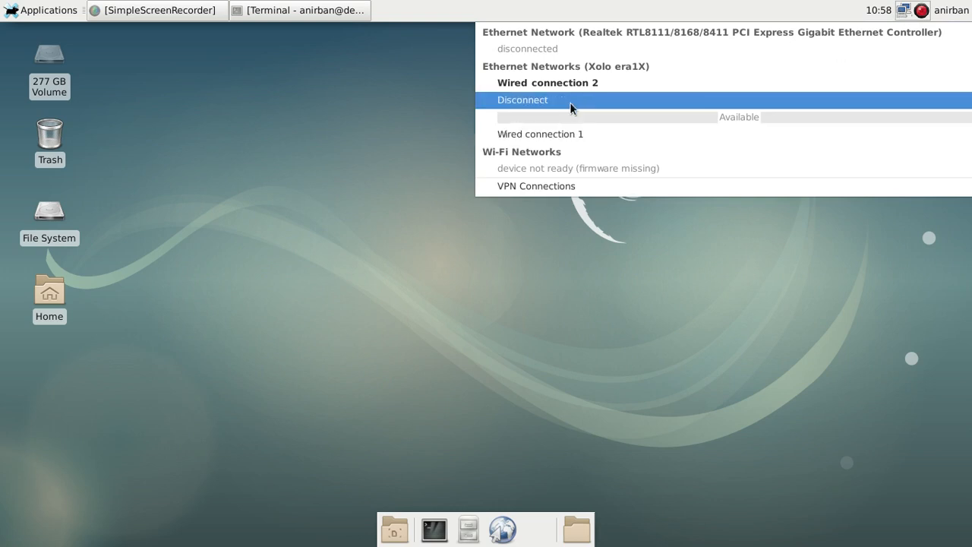
mouse_move(448, 70)
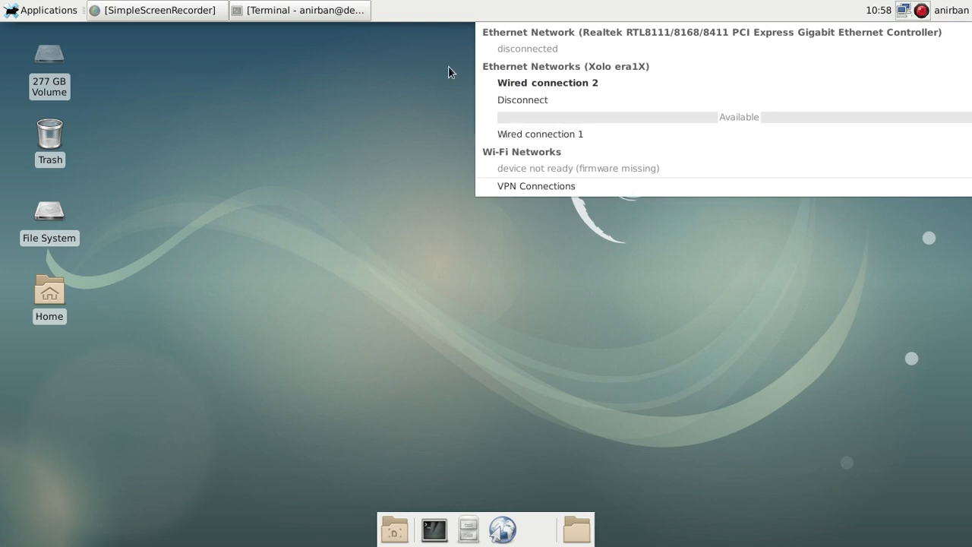
mouse_move(433, 237)
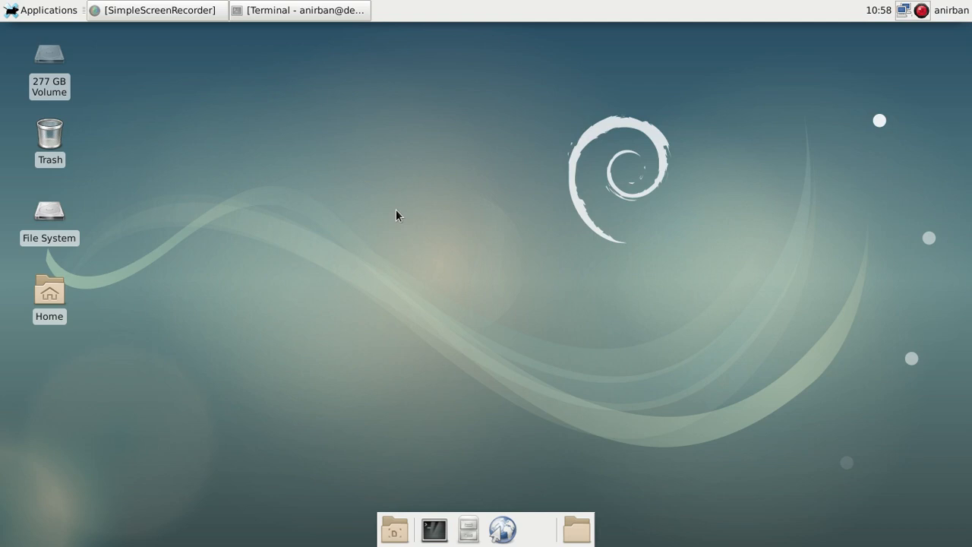
mouse_move(410, 472)
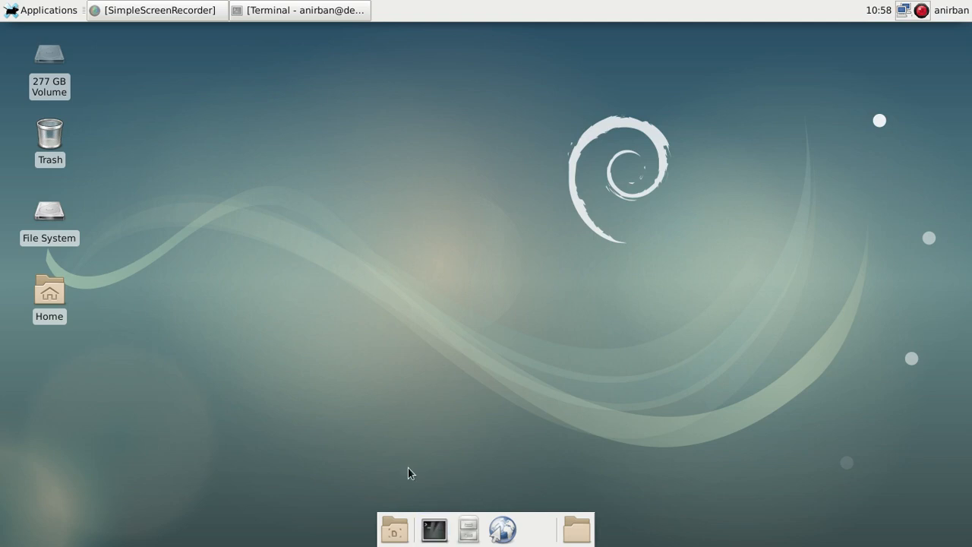
In a new terminal, run 'sudo dmesg' to reach the password prompt
left_click(433, 529)
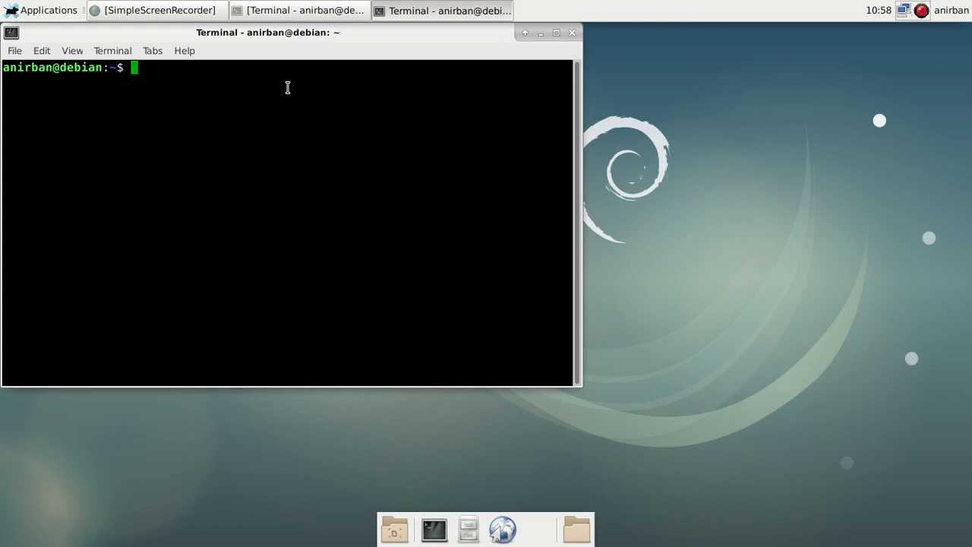
mouse_move(293, 83)
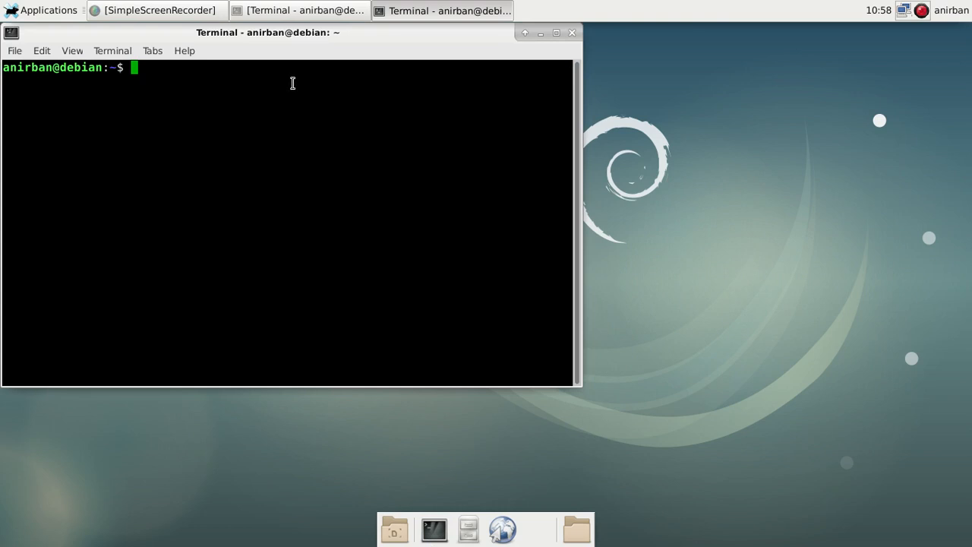
type("sudo")
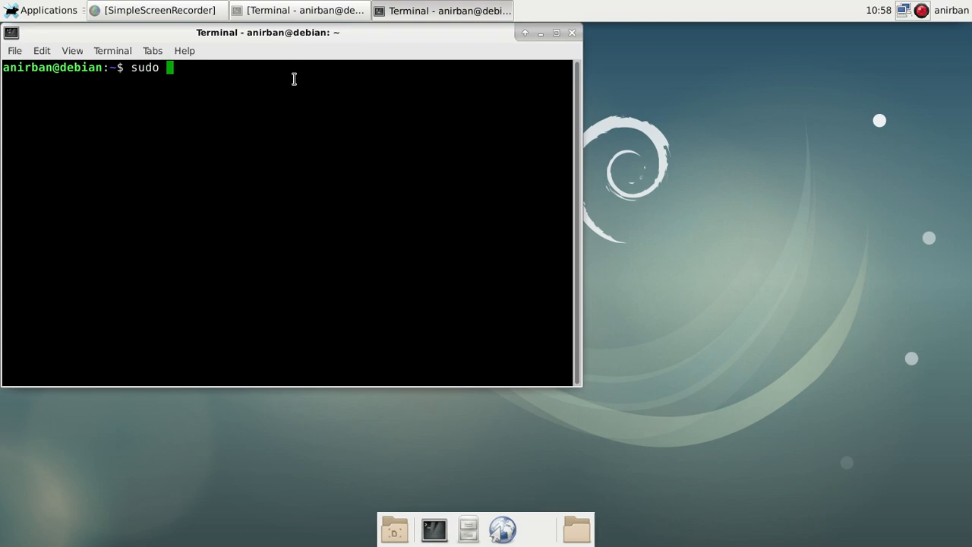
type("d")
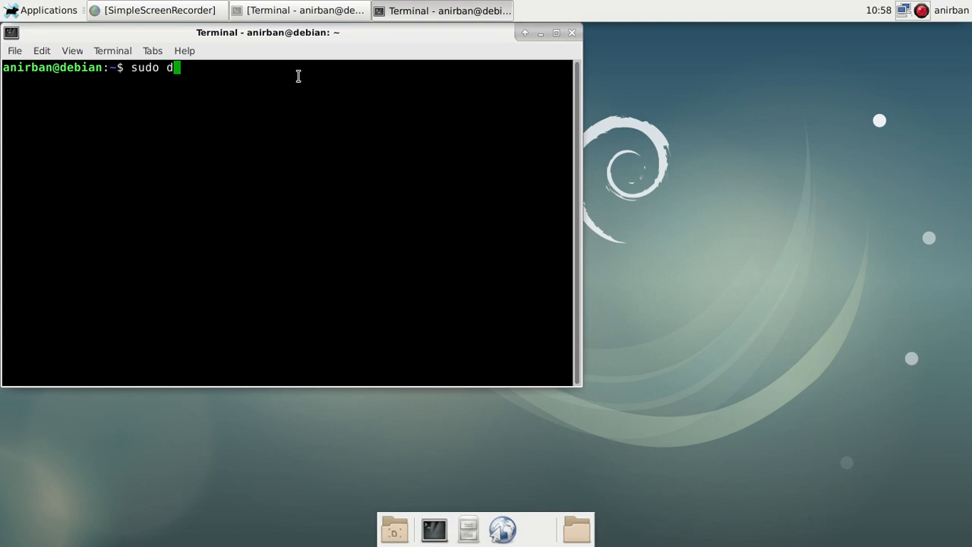
type("mes")
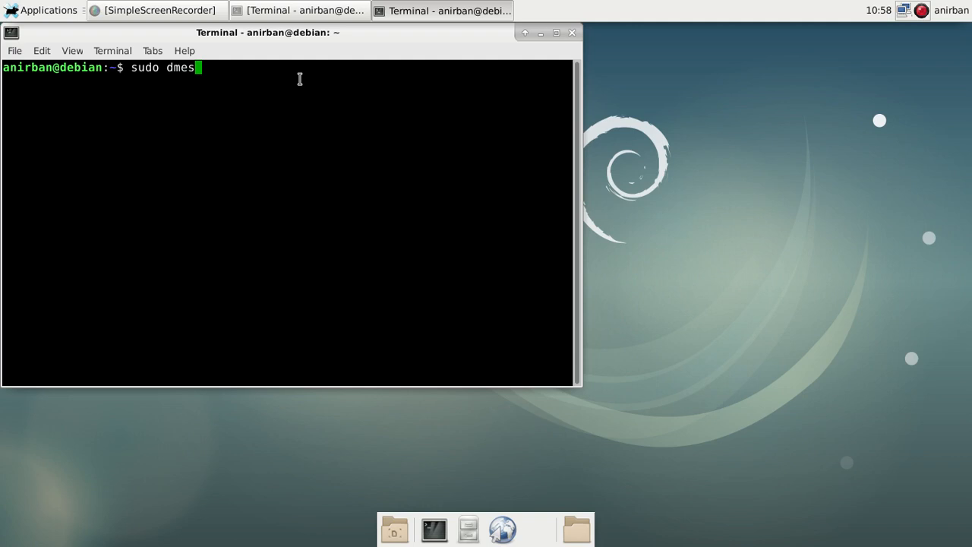
mouse_move(303, 82)
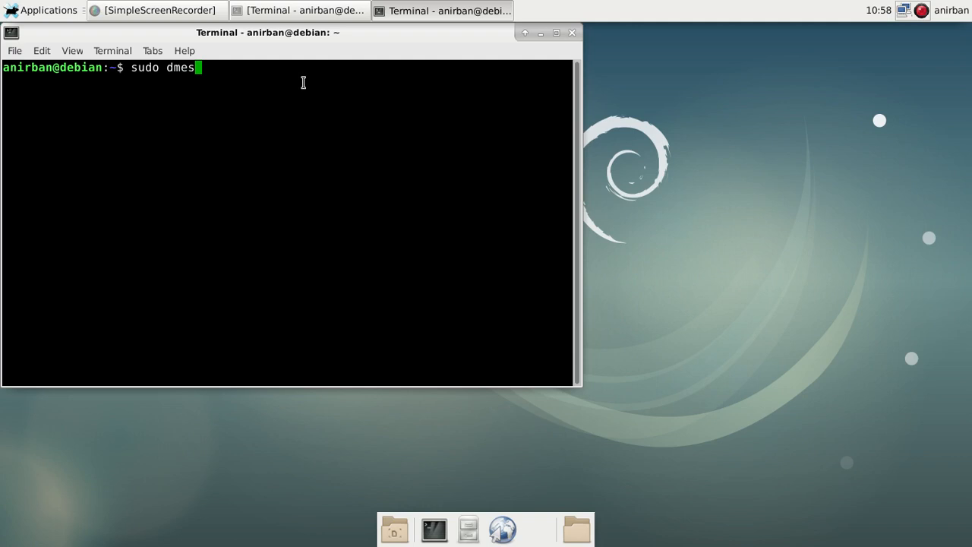
mouse_move(310, 78)
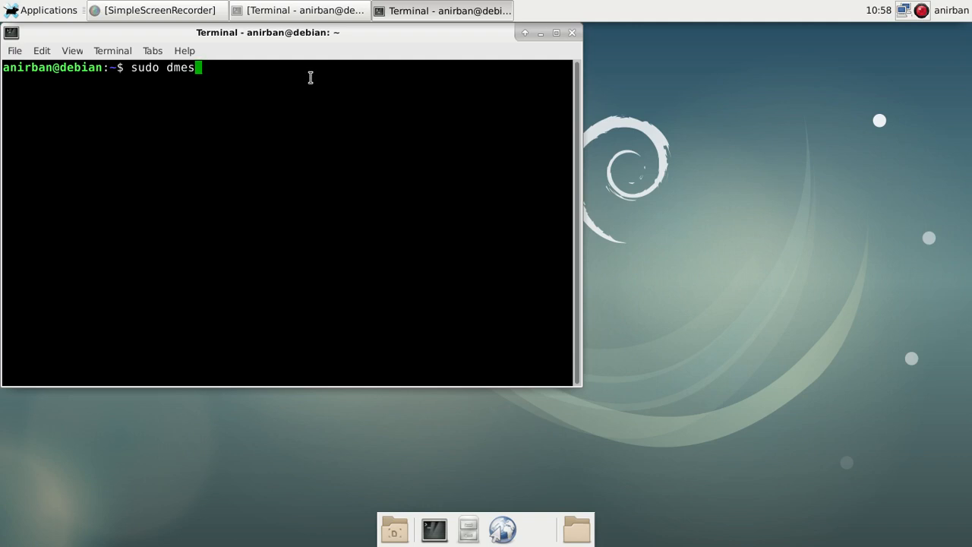
type("g")
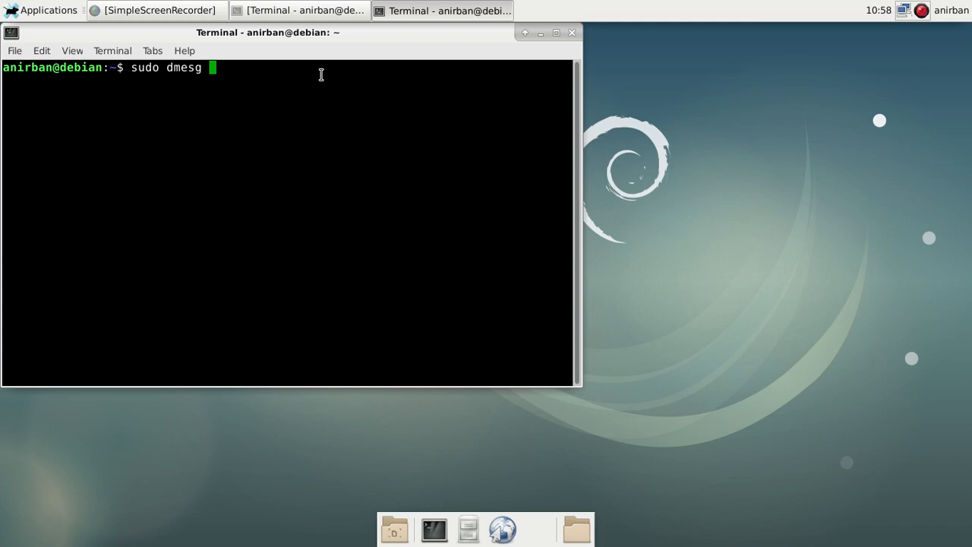
mouse_move(329, 79)
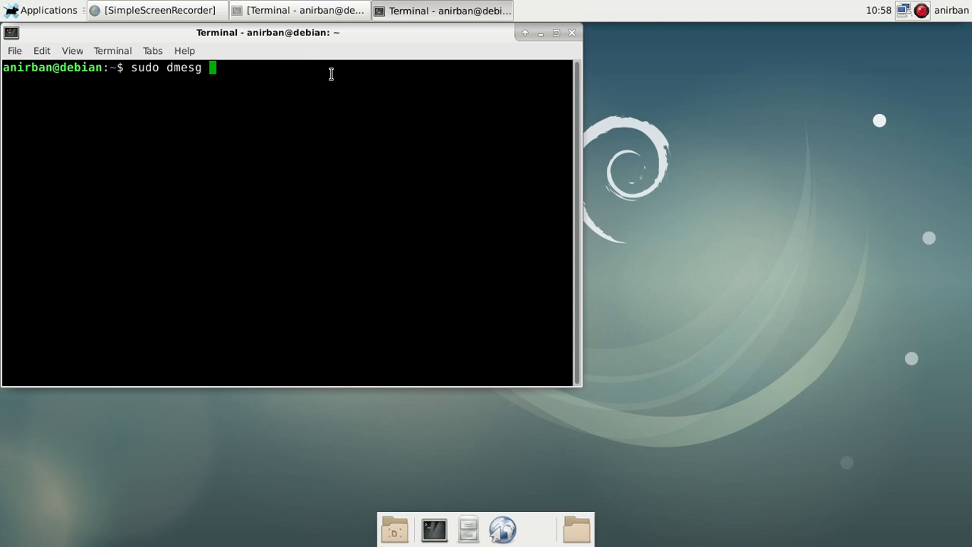
mouse_move(338, 69)
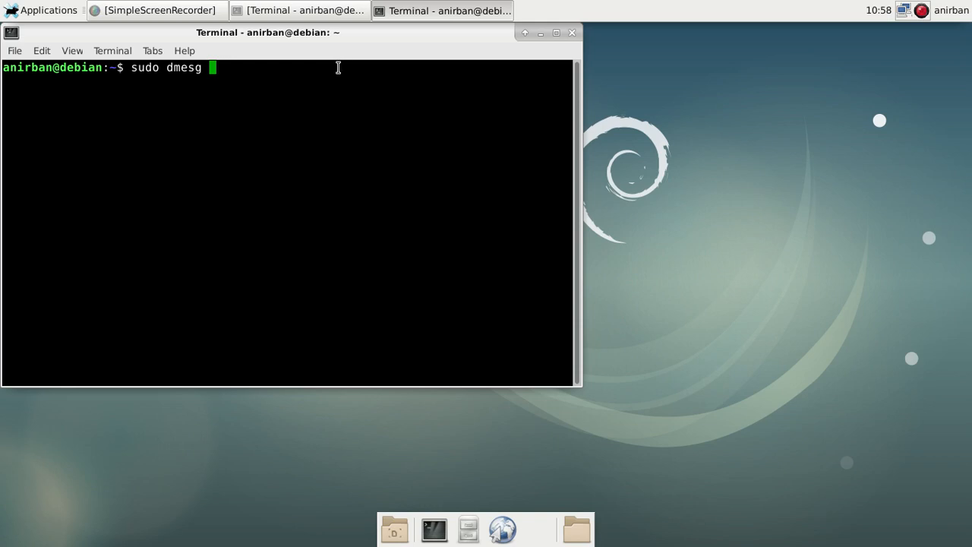
mouse_move(351, 68)
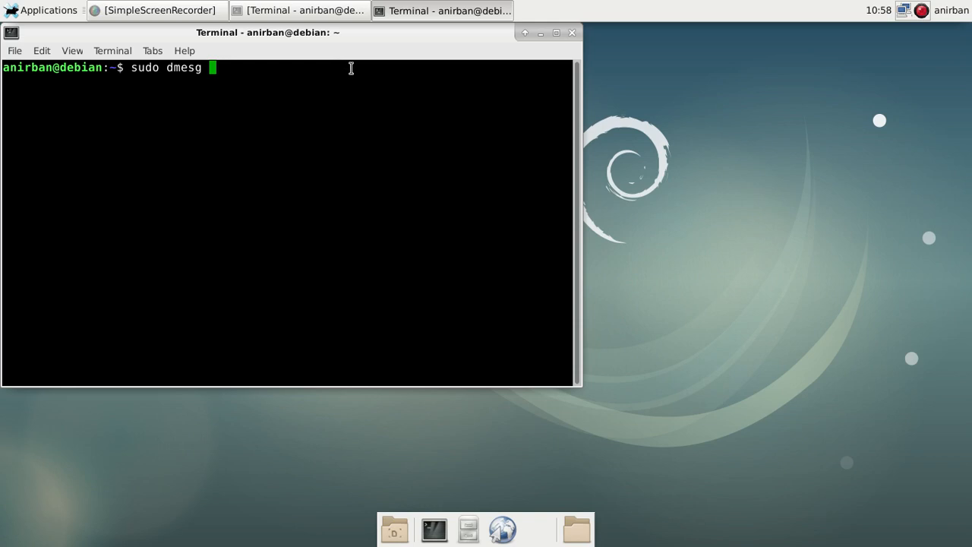
key("Return")
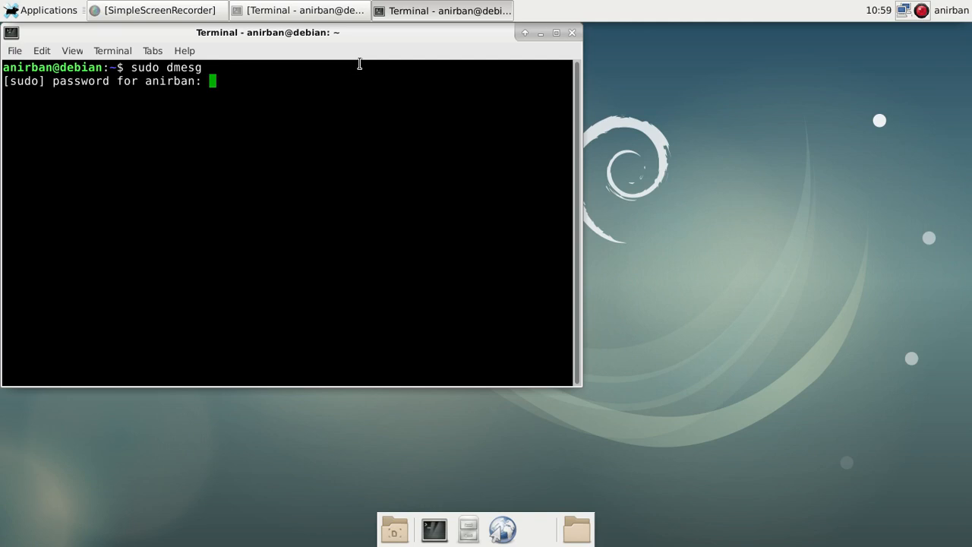
mouse_move(363, 63)
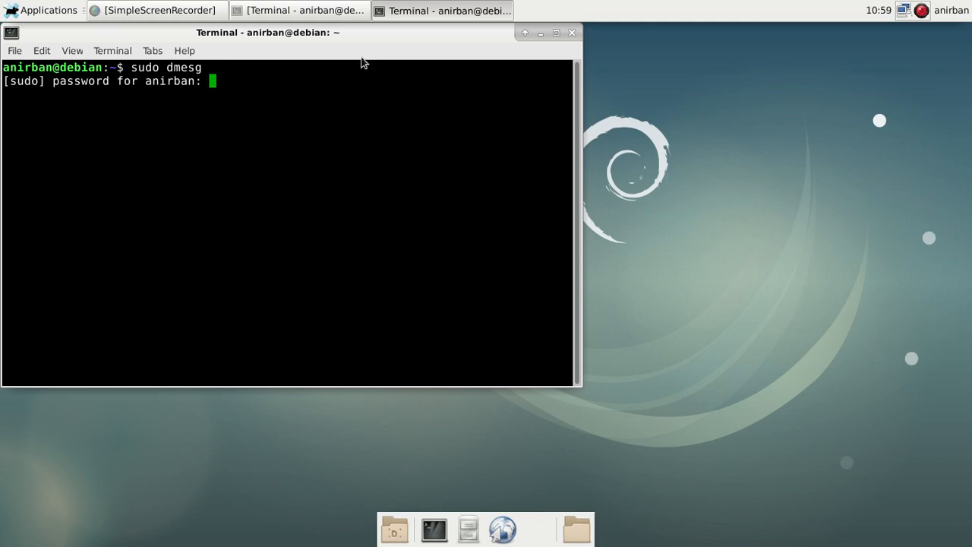
key("Return")
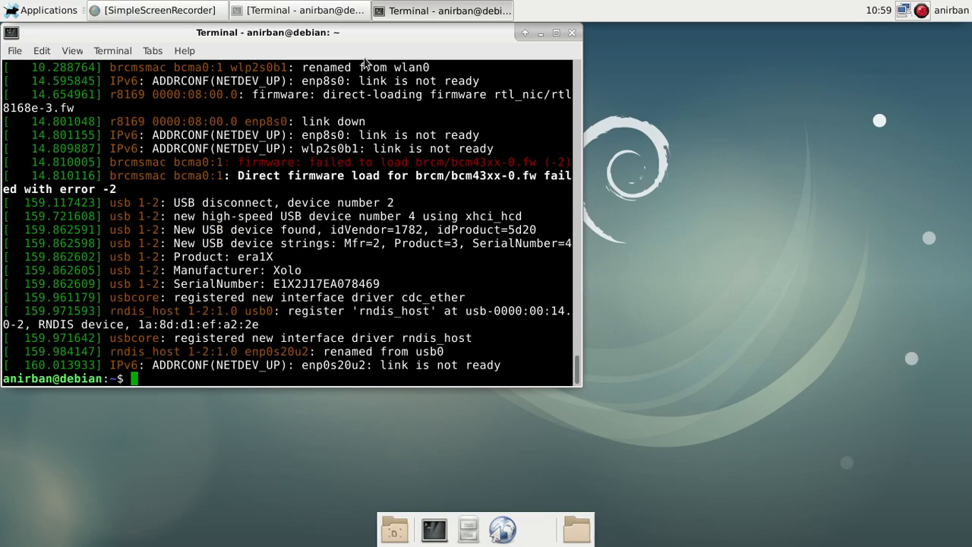
mouse_move(338, 171)
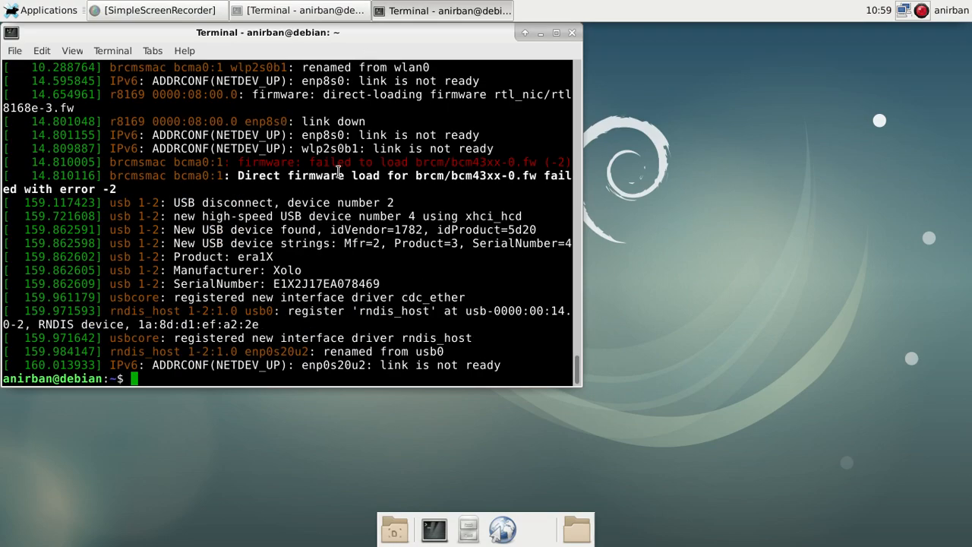
scroll("up", 3)
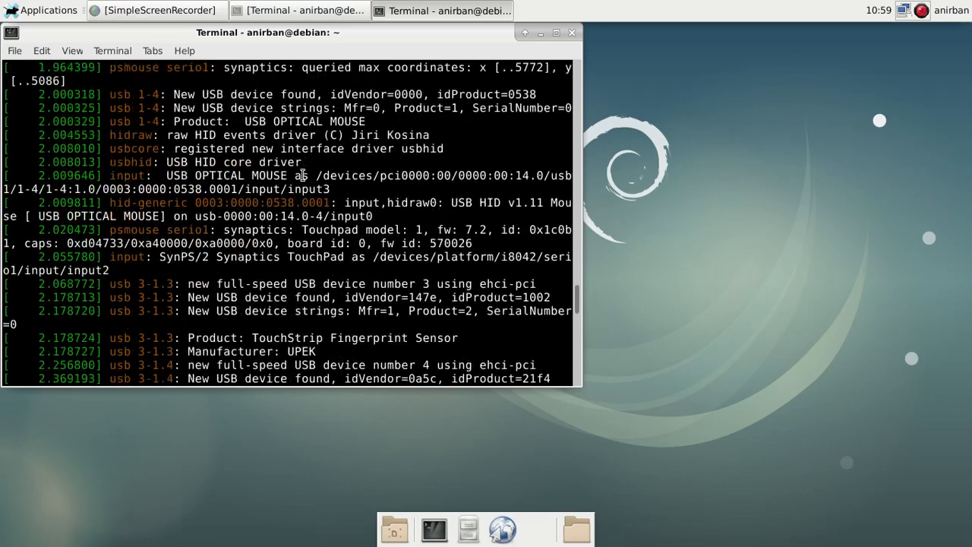
scroll("up", 3)
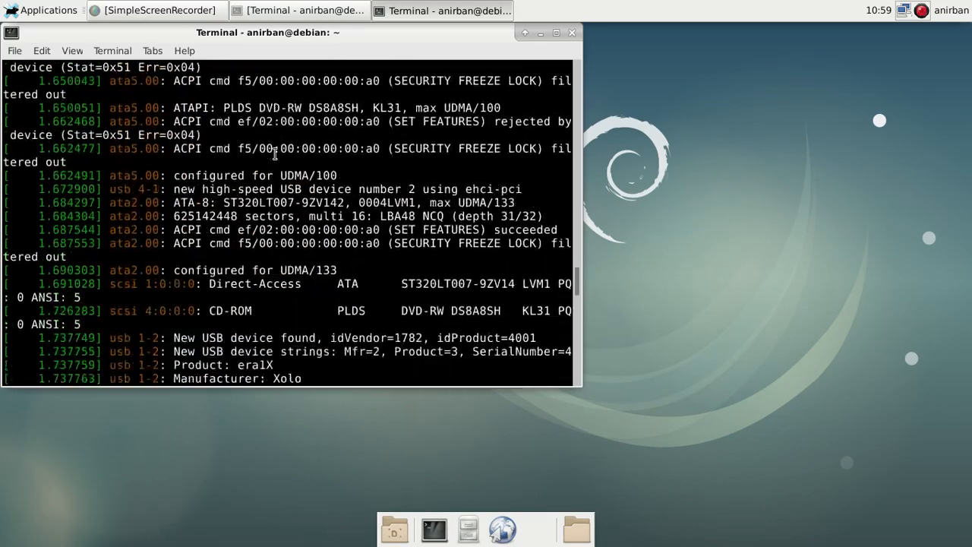
scroll("down", 3)
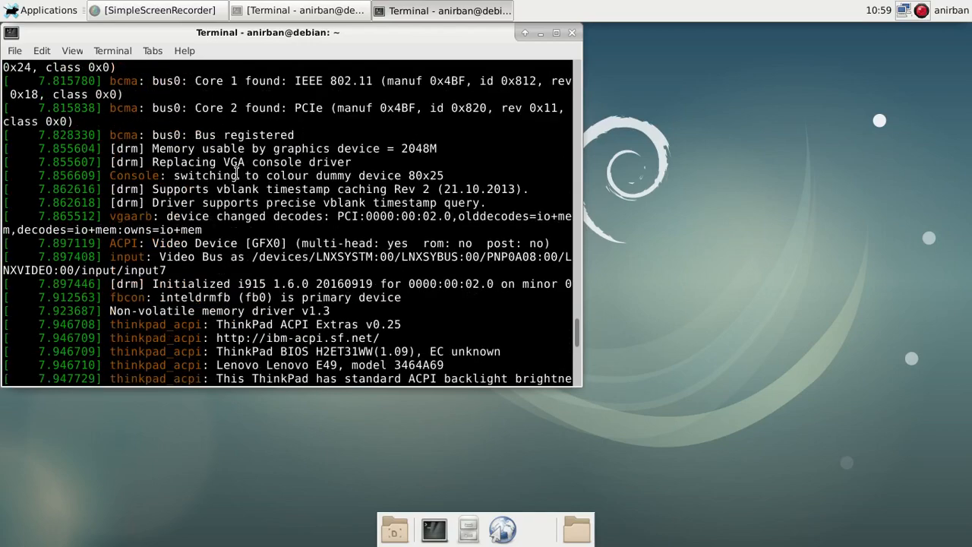
scroll("down", 3)
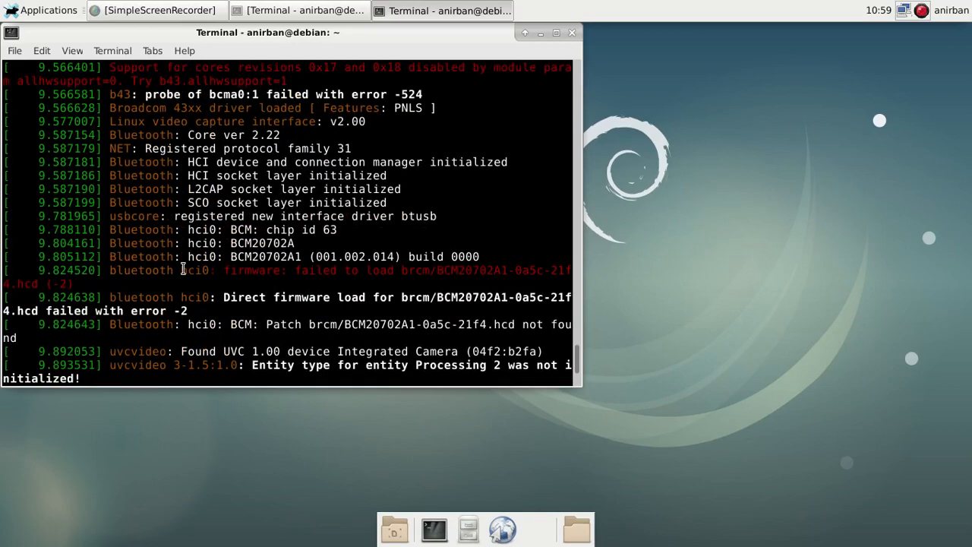
mouse_move(502, 277)
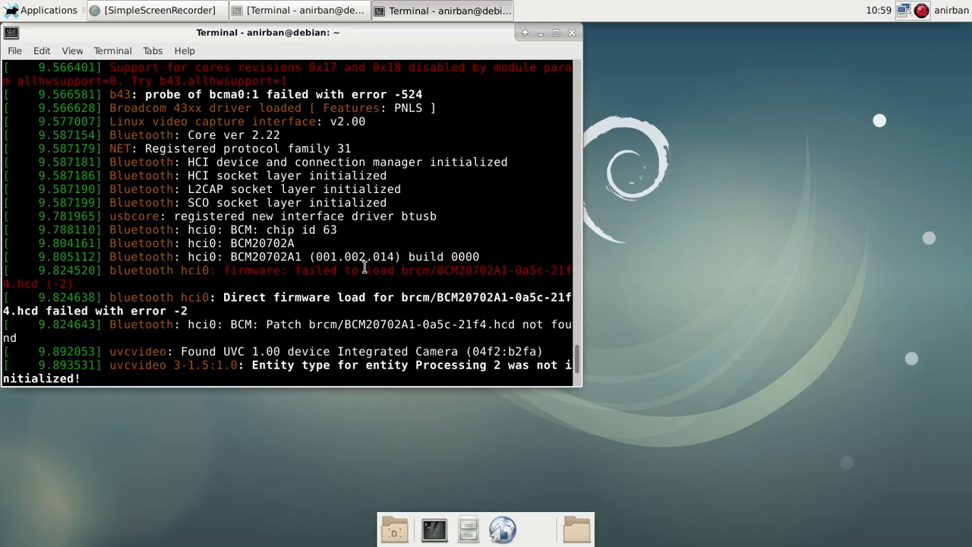
mouse_move(58, 254)
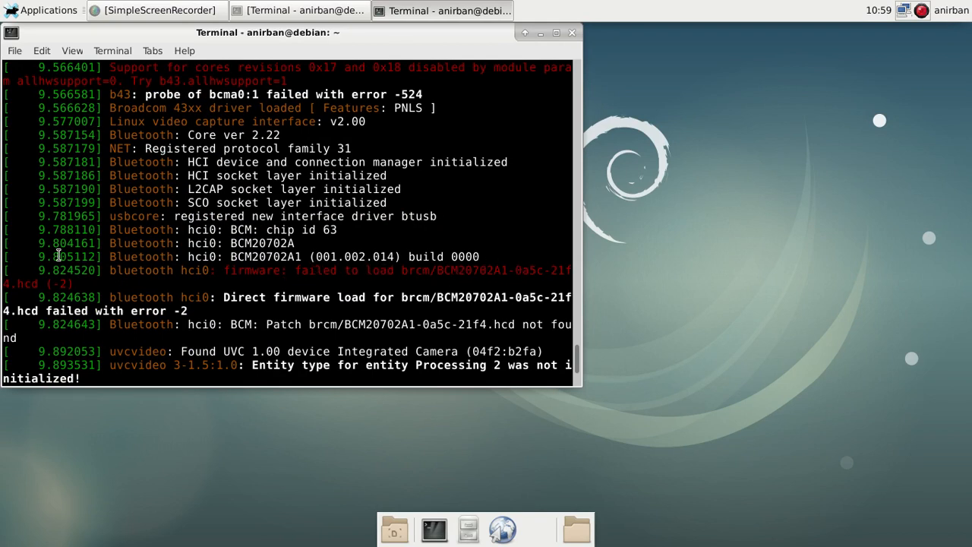
mouse_move(128, 300)
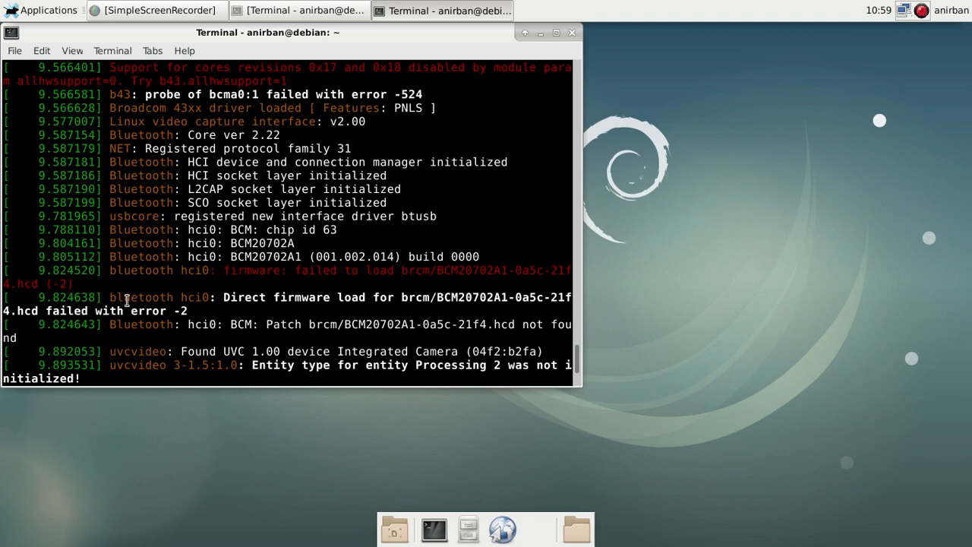
mouse_move(391, 299)
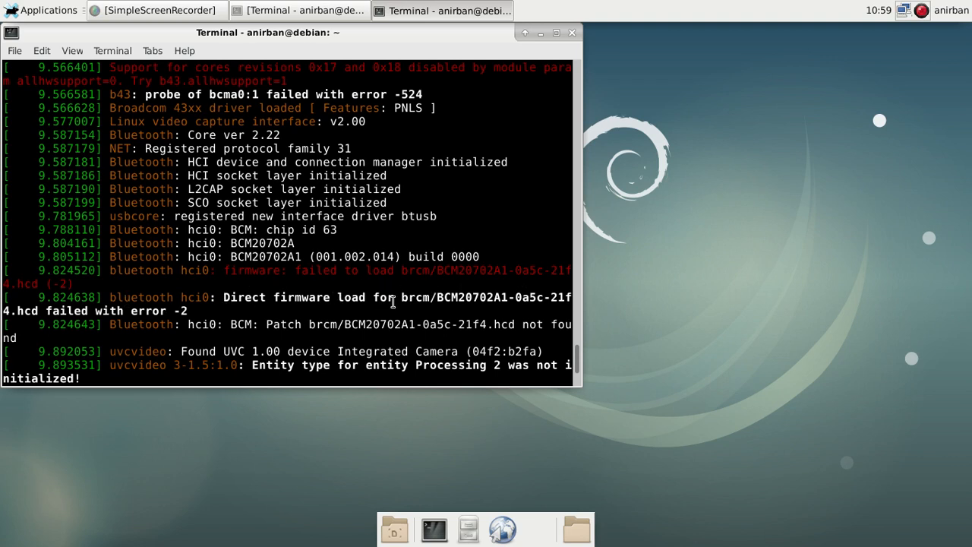
mouse_move(141, 301)
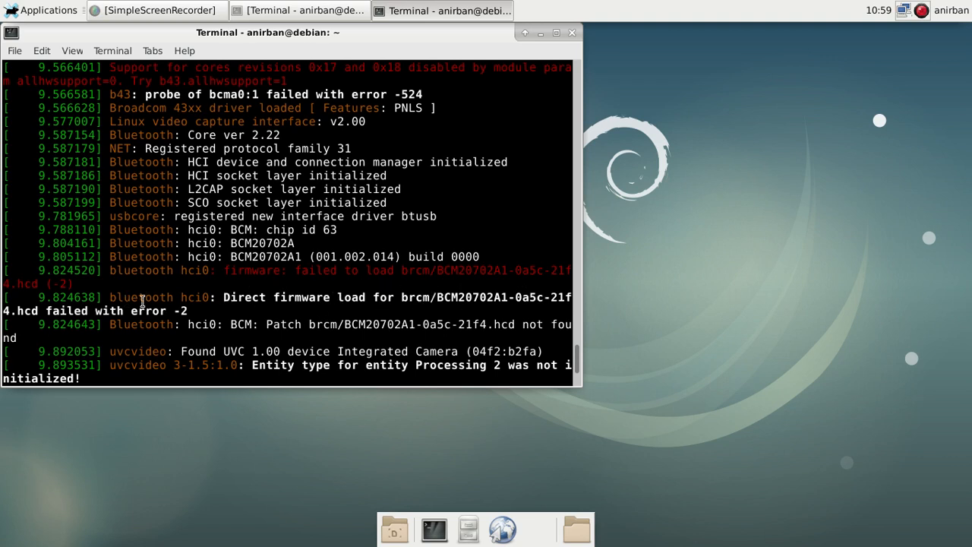
mouse_move(251, 297)
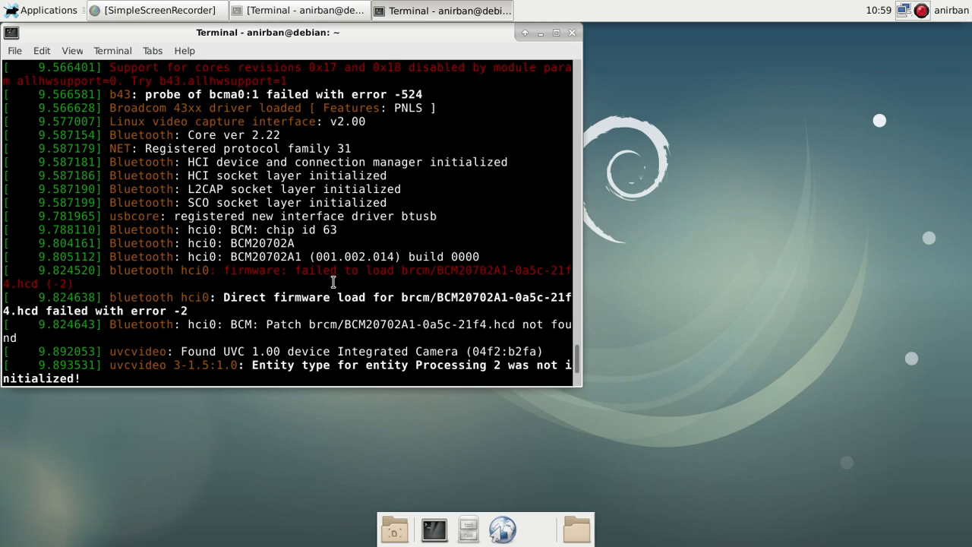
mouse_move(338, 267)
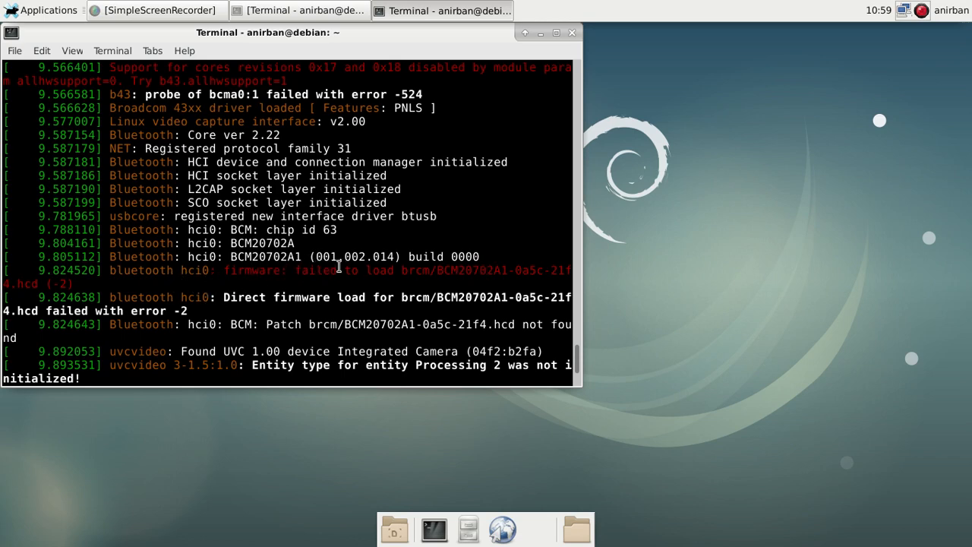
scroll("down", 3)
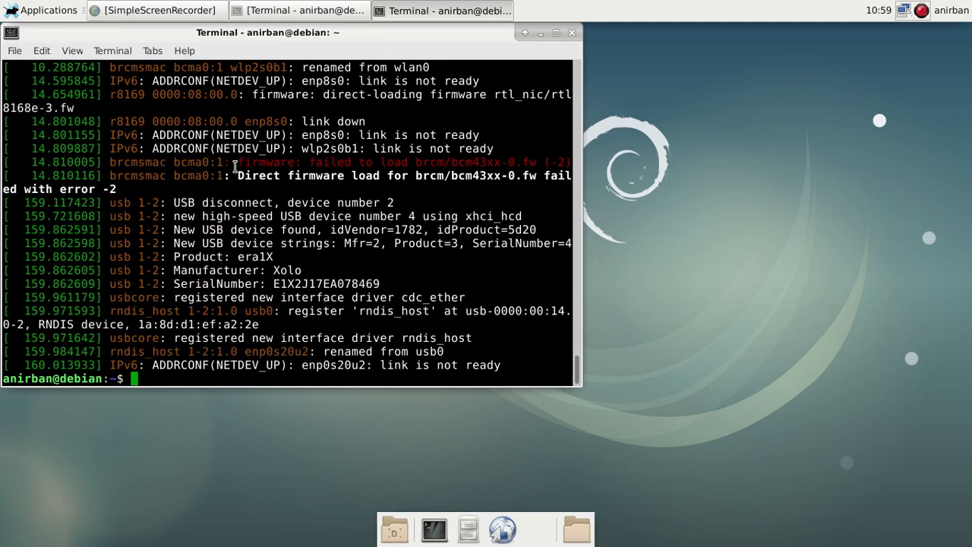
mouse_move(508, 159)
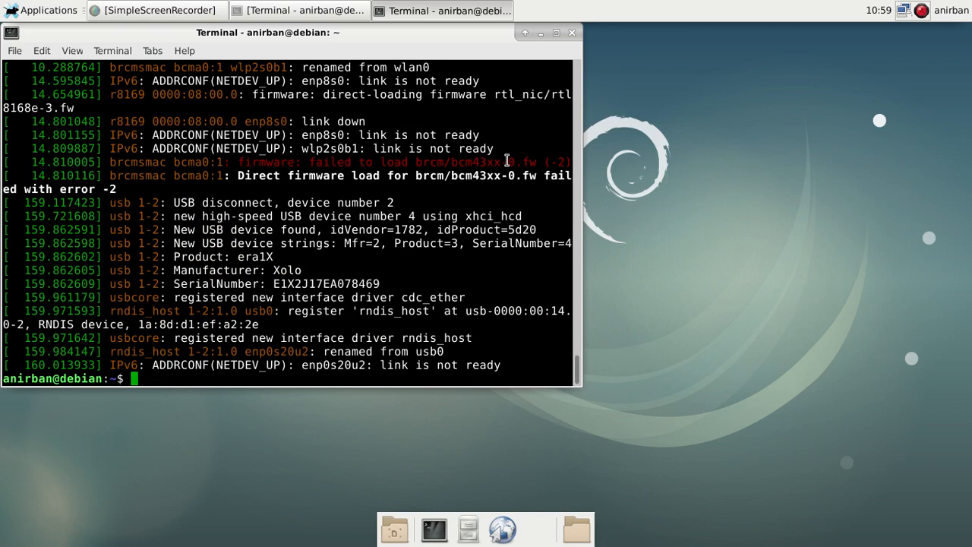
mouse_move(240, 164)
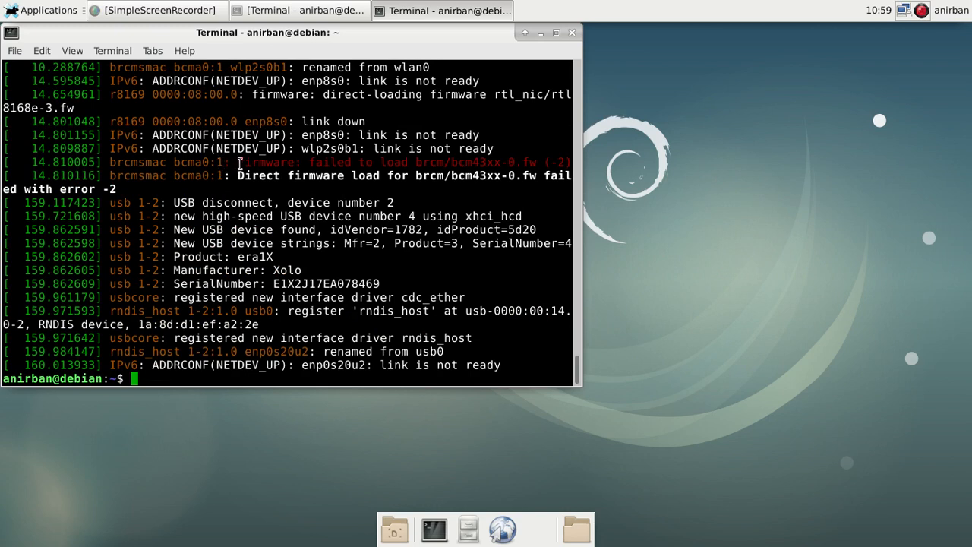
mouse_move(112, 174)
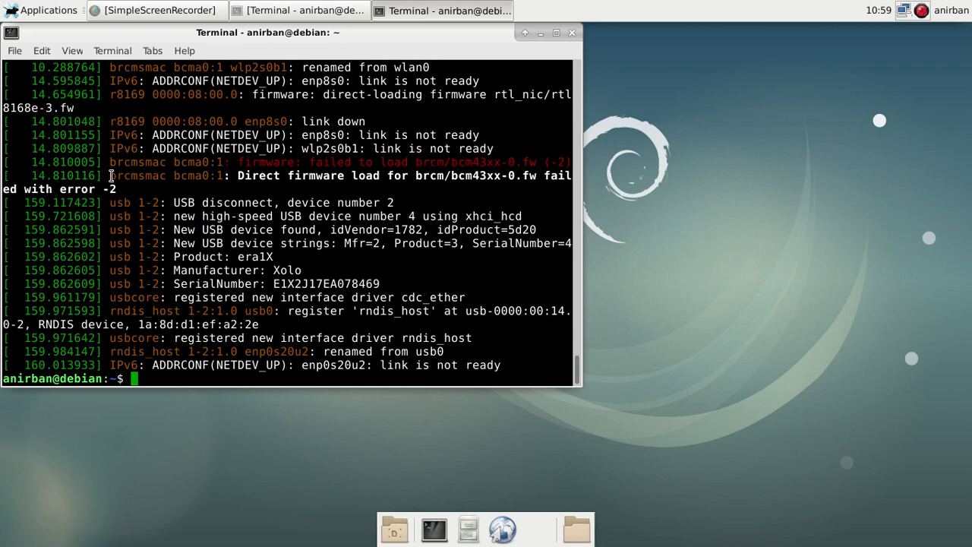
mouse_move(539, 168)
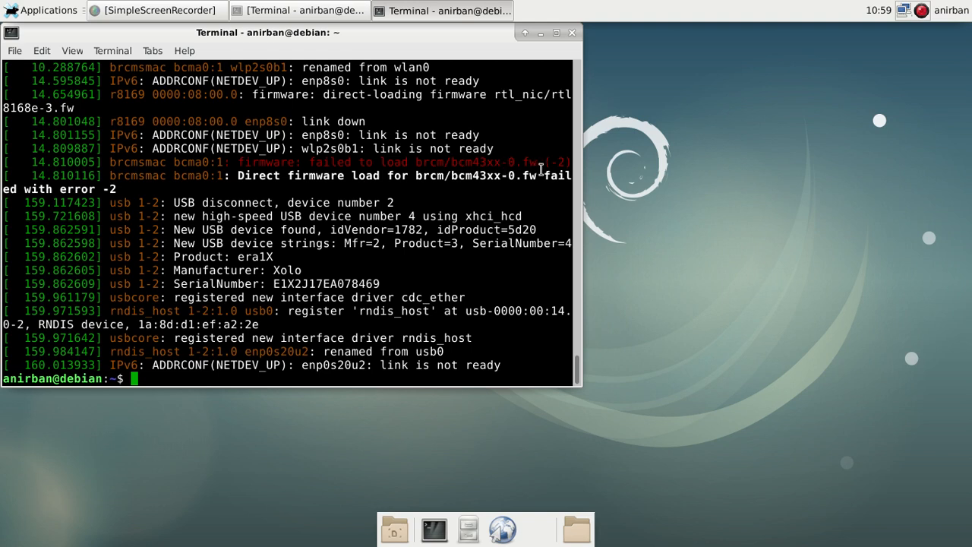
mouse_move(294, 165)
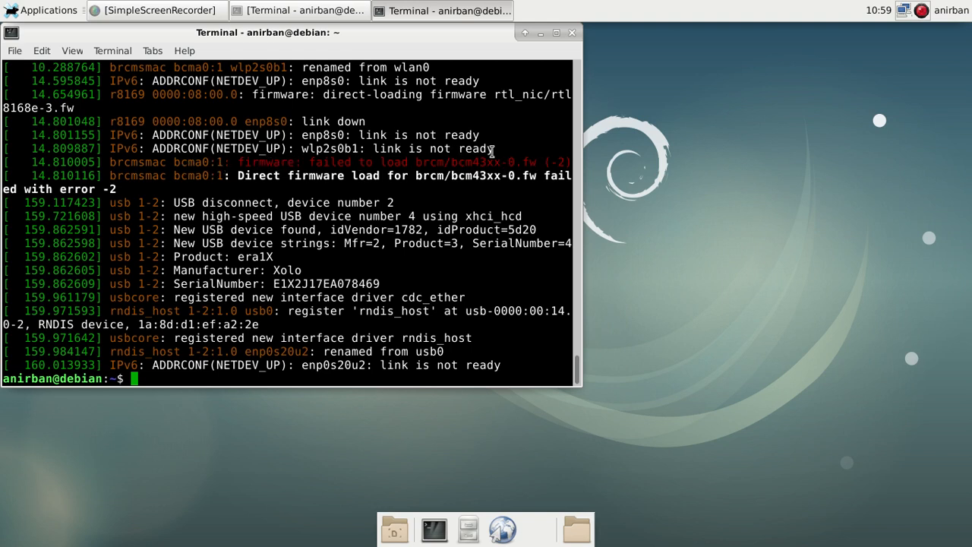
mouse_move(266, 162)
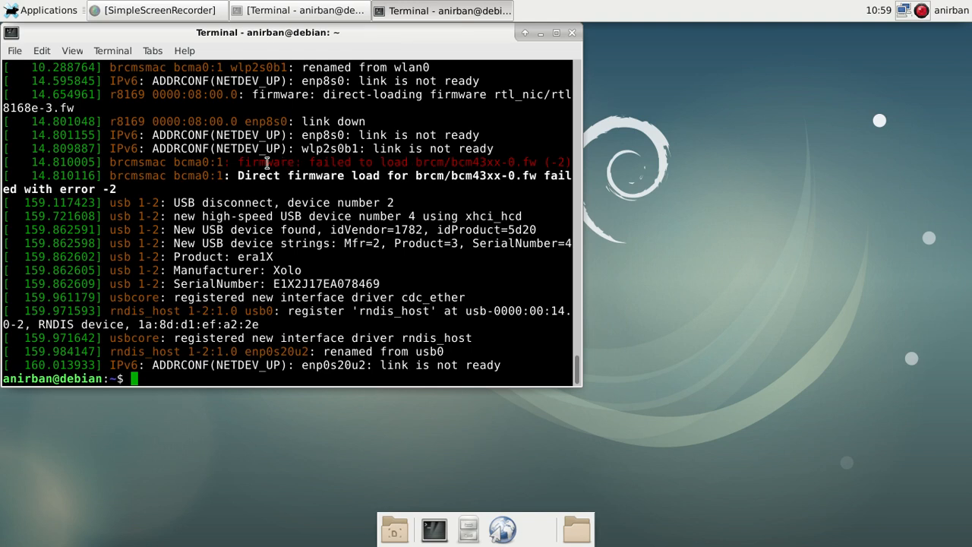
mouse_move(533, 157)
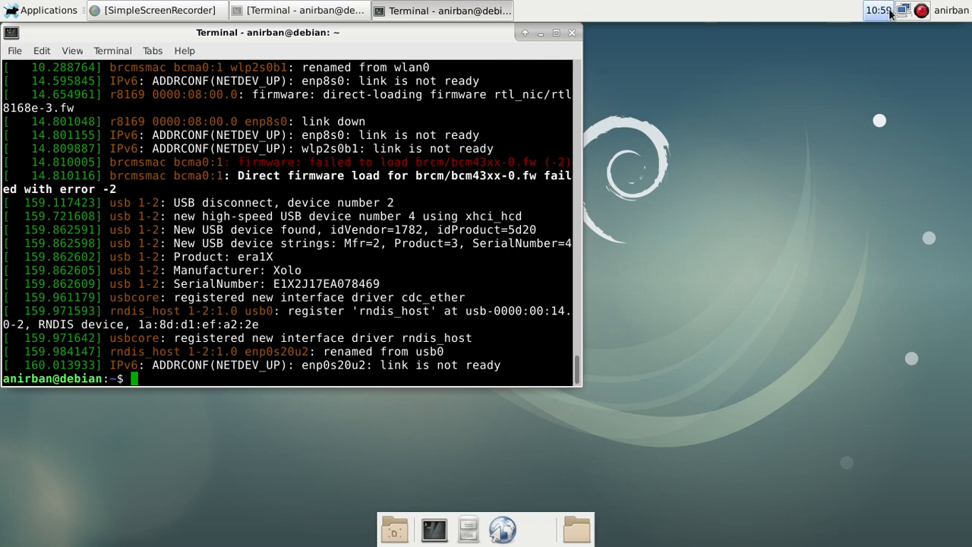
left_click(903, 10)
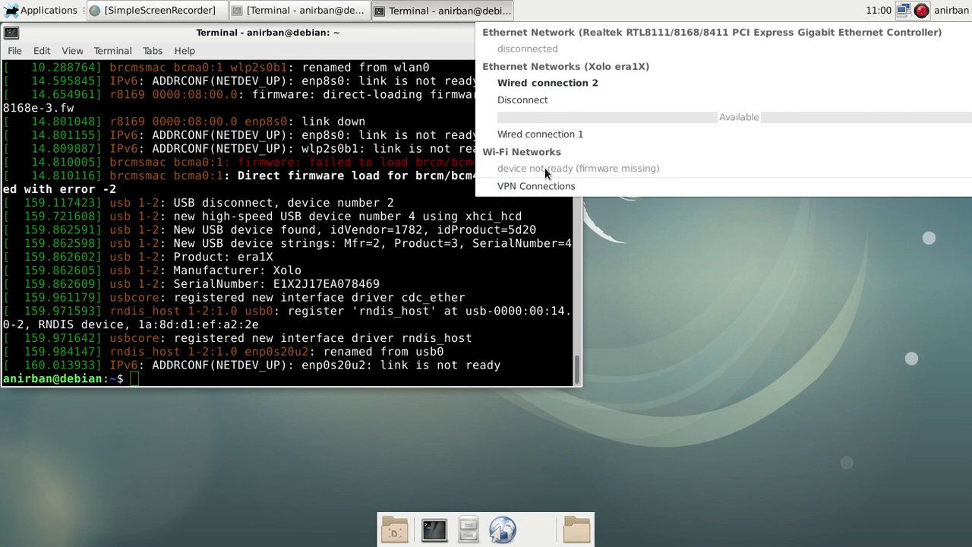
mouse_move(545, 174)
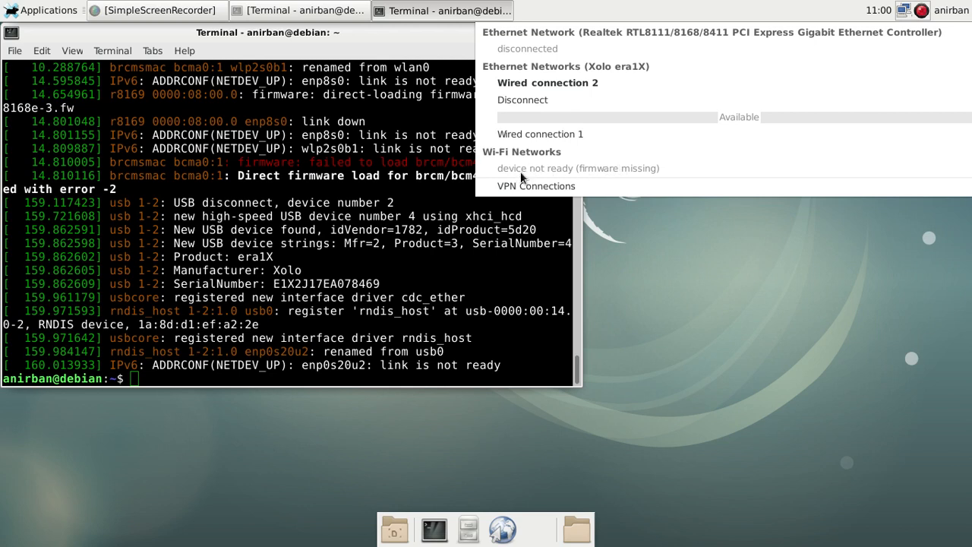
mouse_move(650, 190)
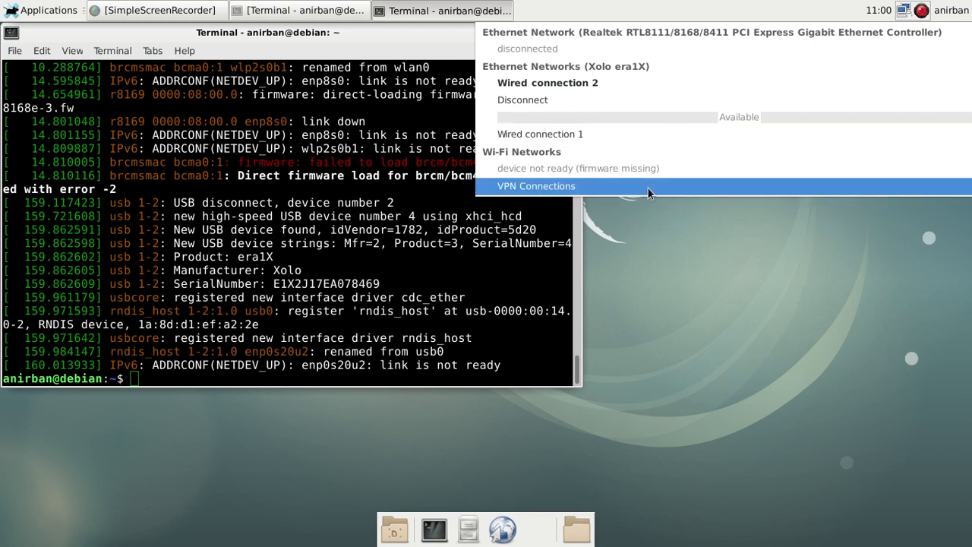
mouse_move(541, 167)
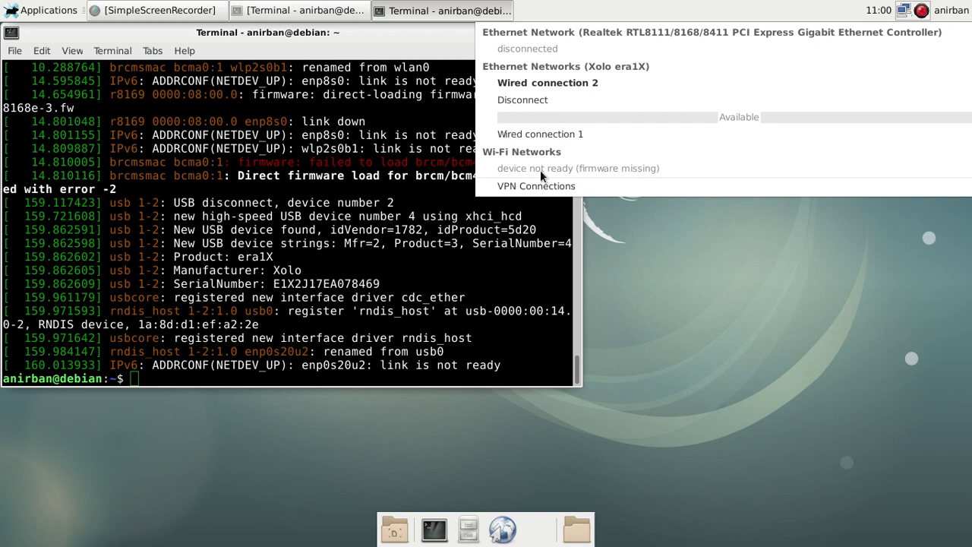
left_click(250, 330)
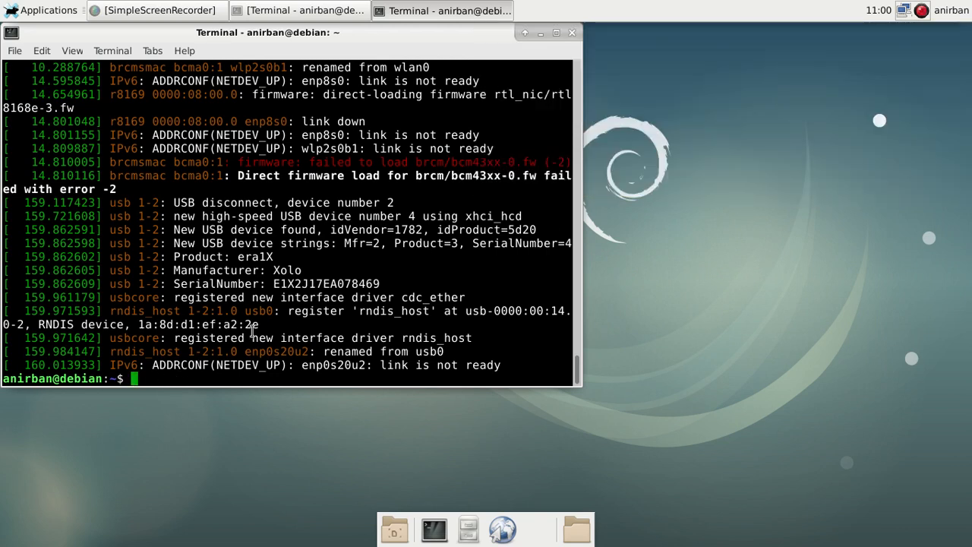
mouse_move(499, 152)
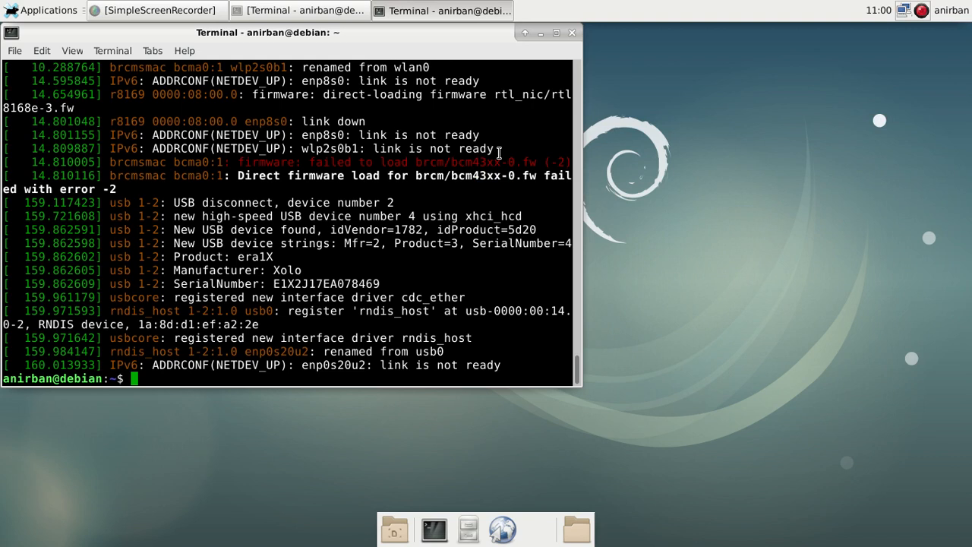
mouse_move(501, 165)
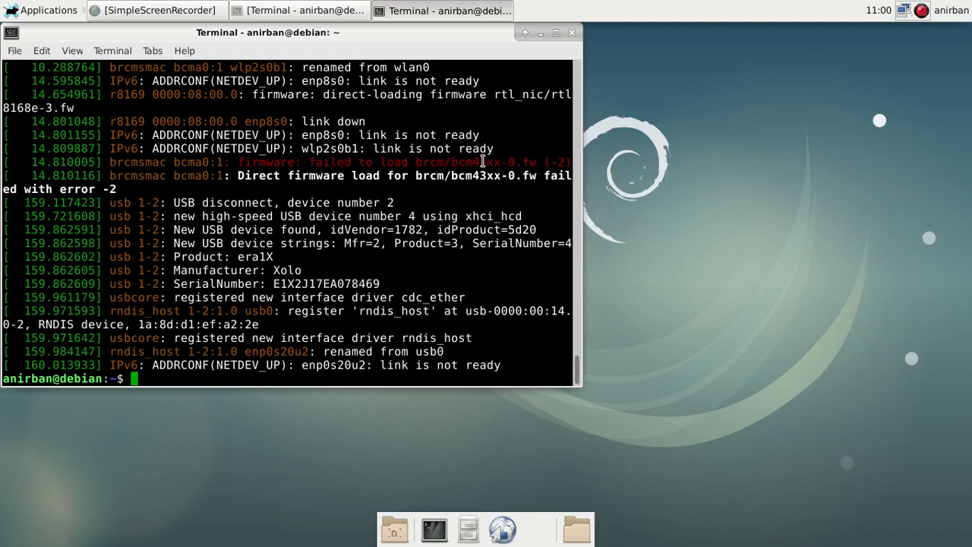
mouse_move(422, 160)
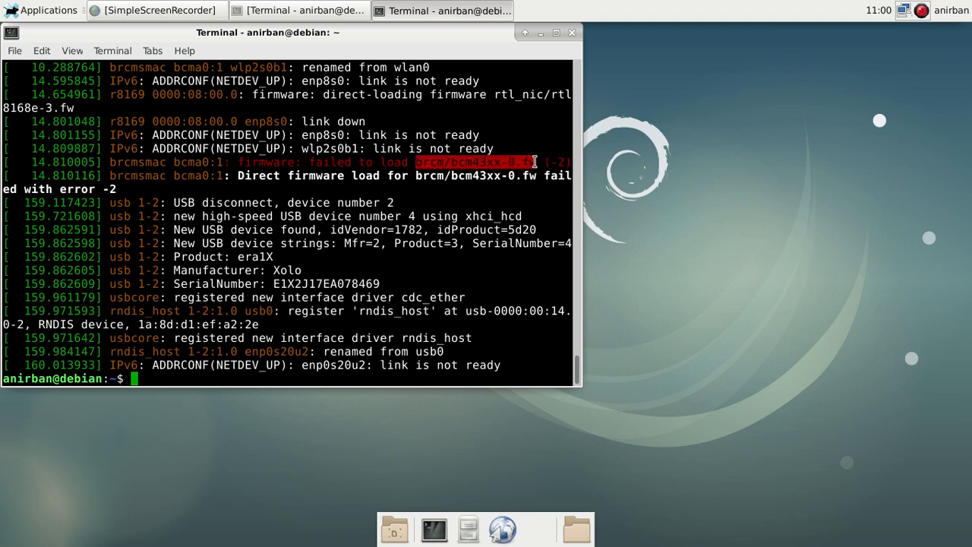
mouse_move(560, 205)
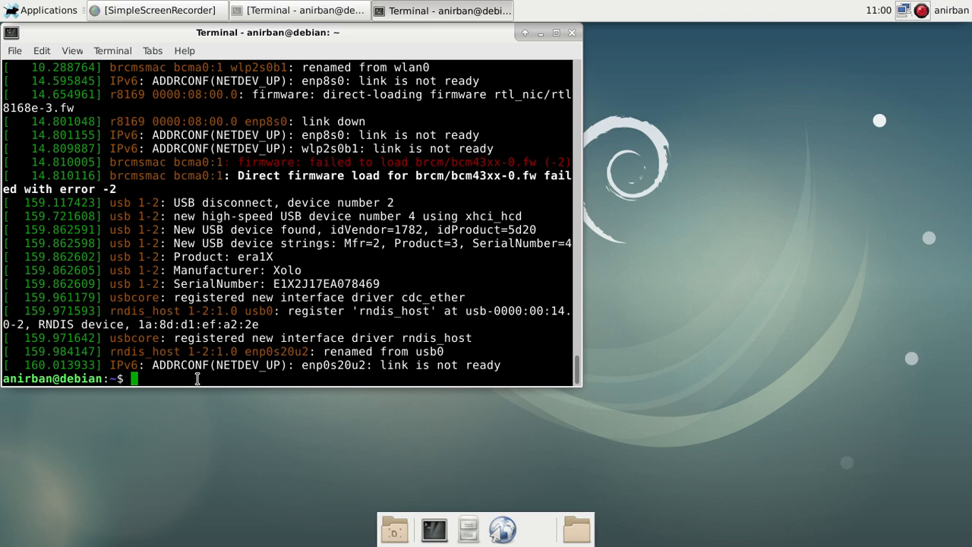
Run 'apt-cache search brcm/bcm43xx-0.fw', finding the firmware-brcm80211 package
type("search")
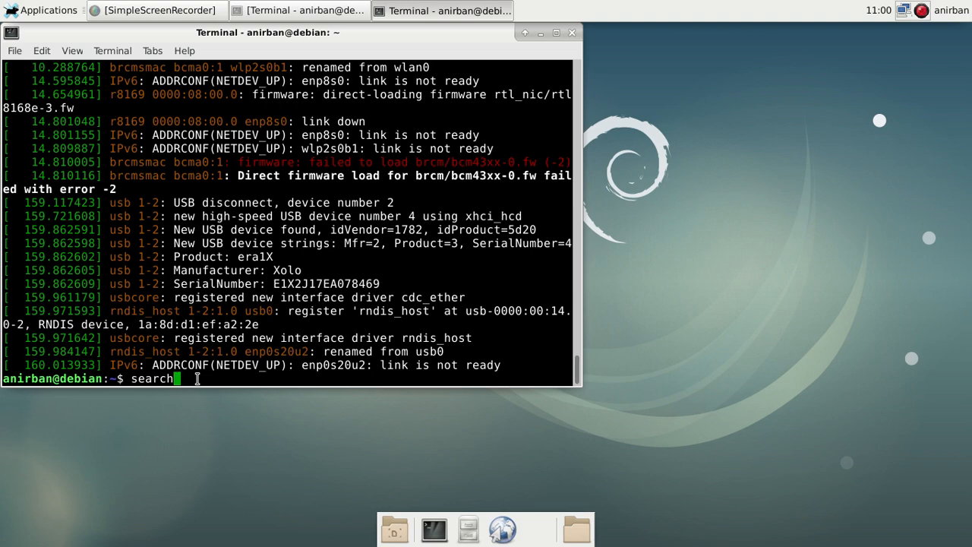
key("Ctrl+u")
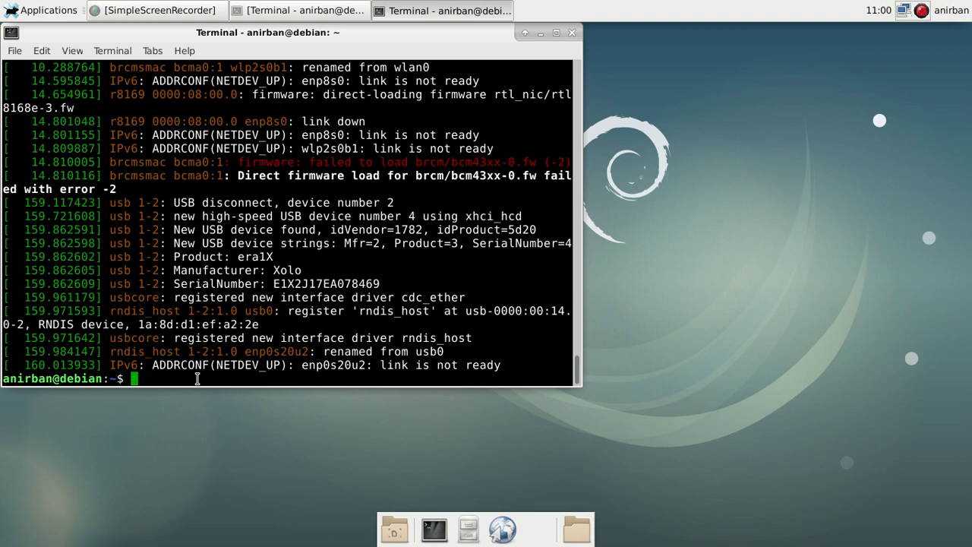
type("a")
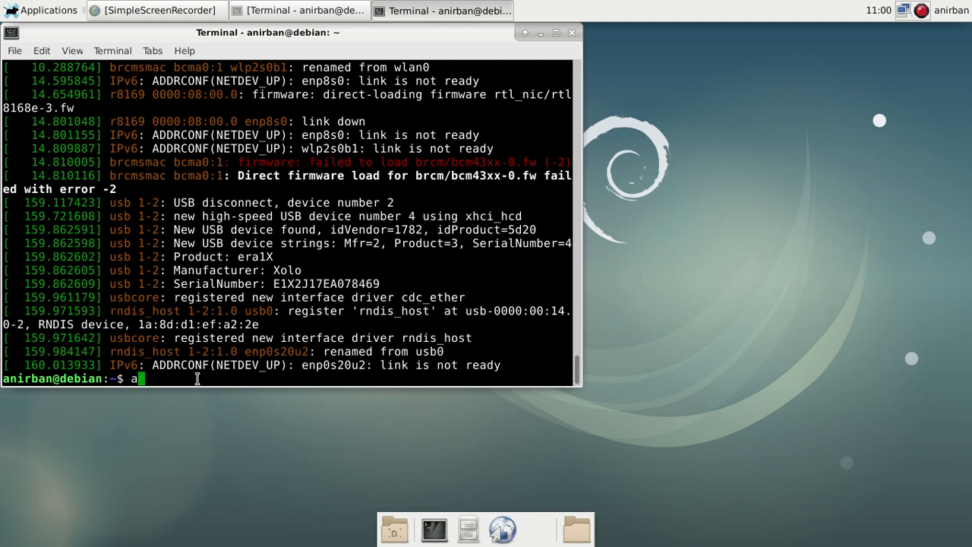
type("pt-c")
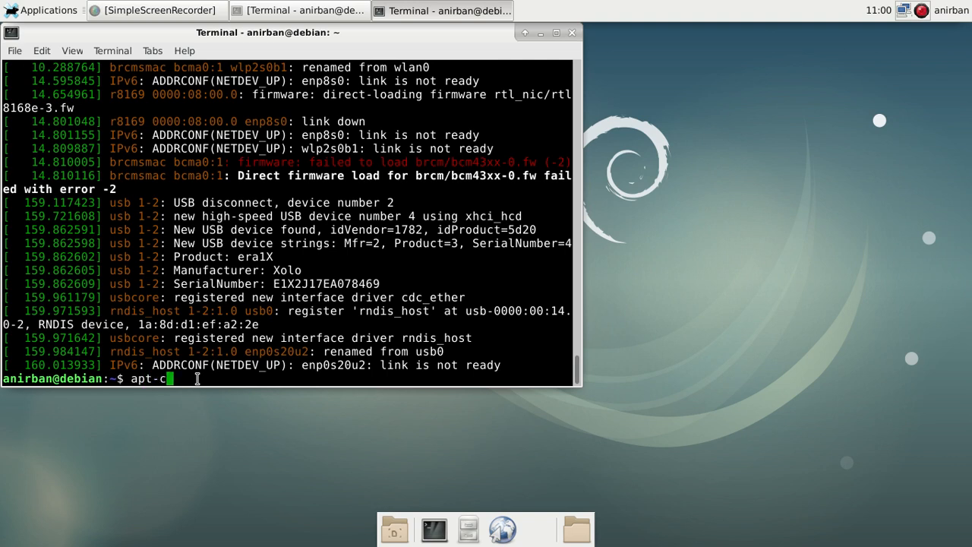
type("ache")
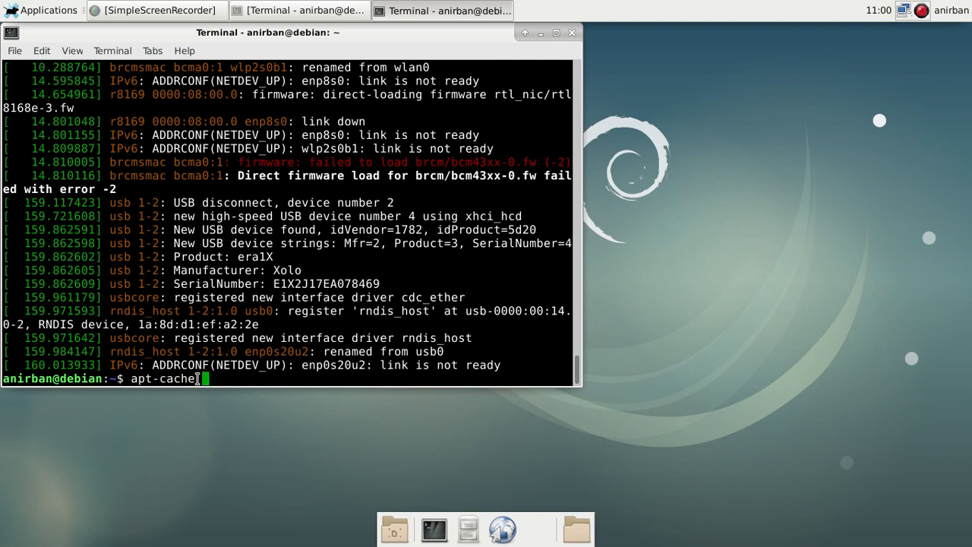
type("search")
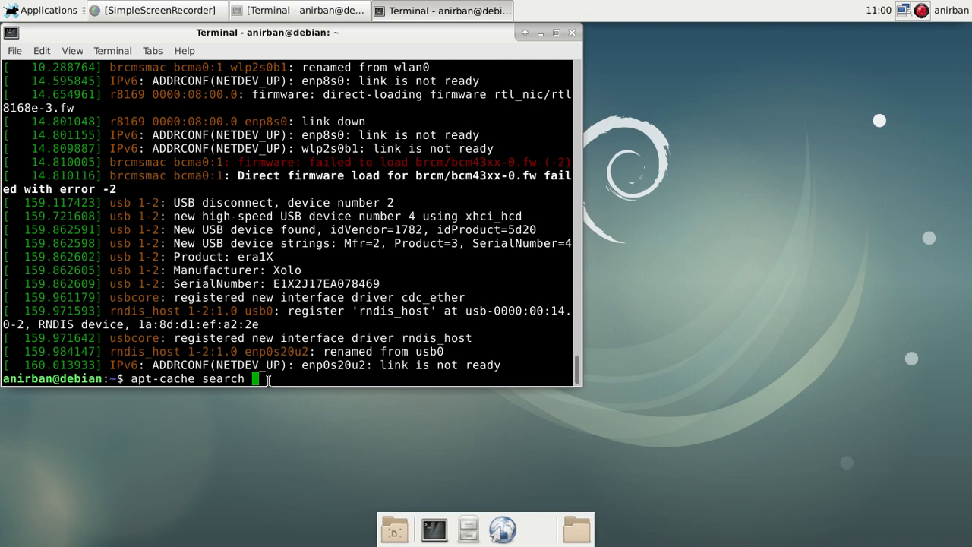
type("brcm/bcm43xx-0.fw")
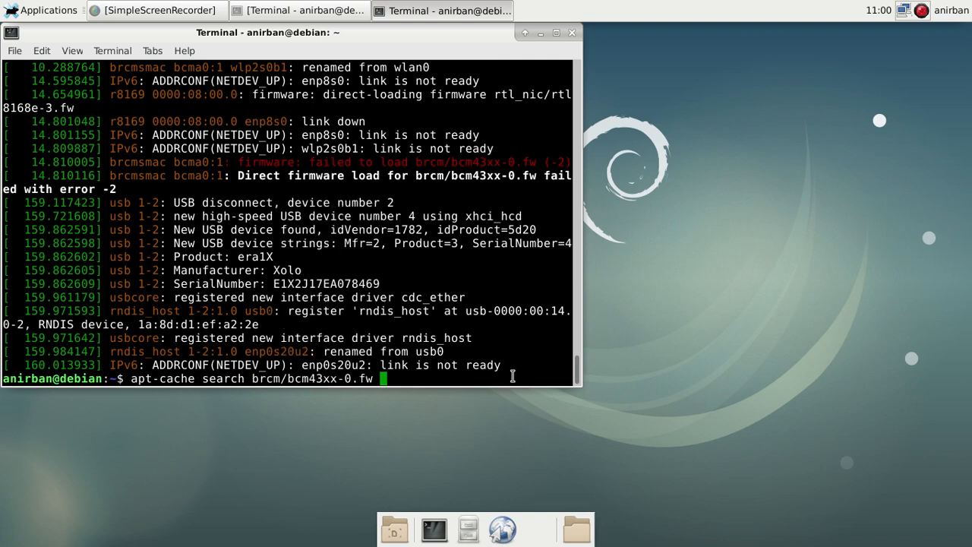
key("Return")
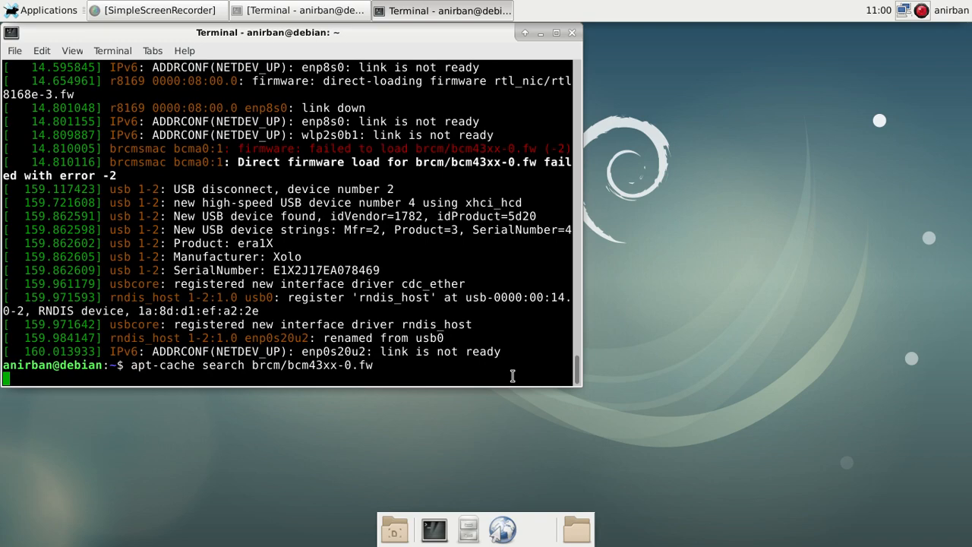
key("Return")
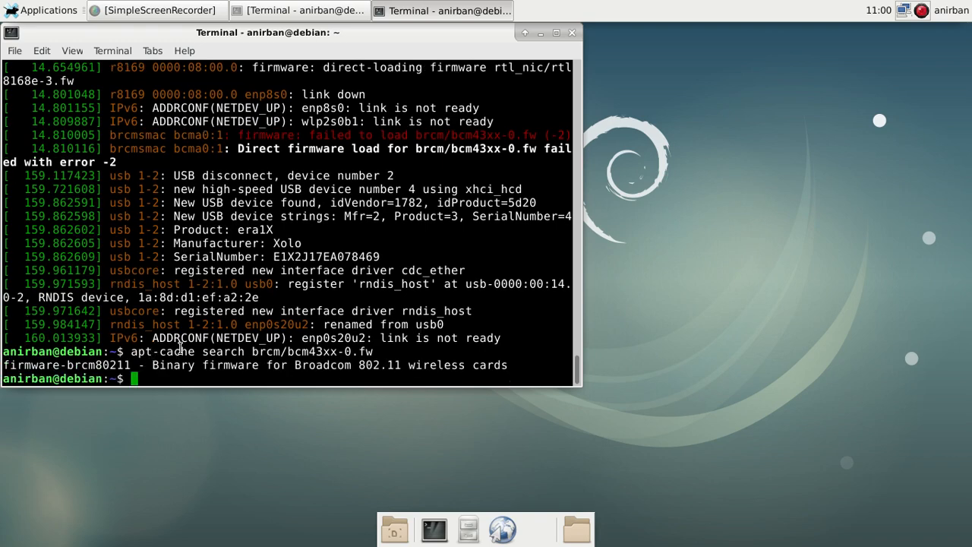
left_click(903, 10)
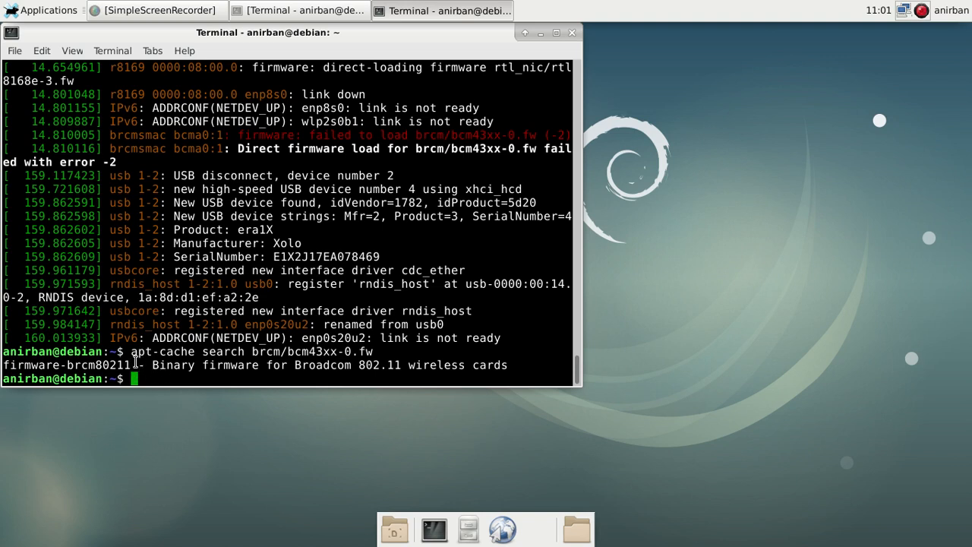
mouse_move(160, 367)
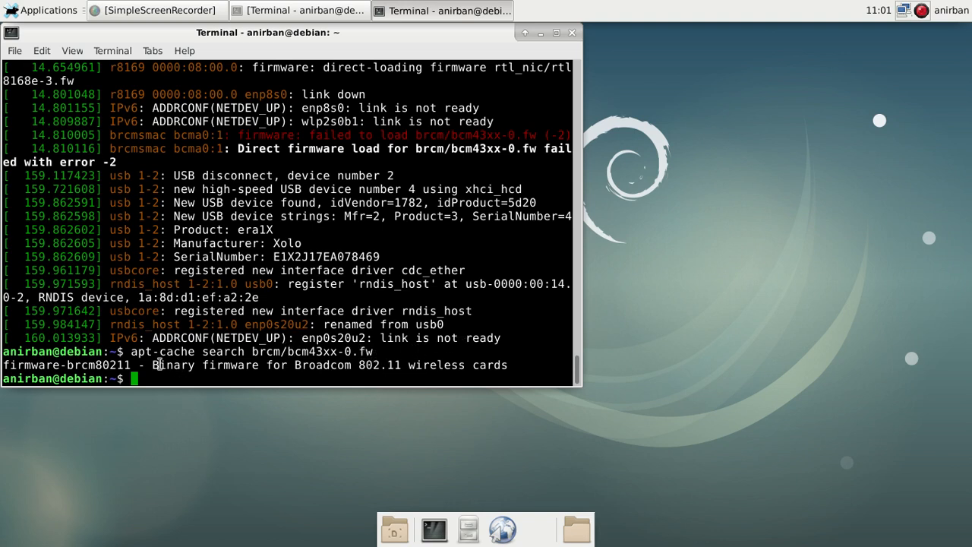
mouse_move(220, 365)
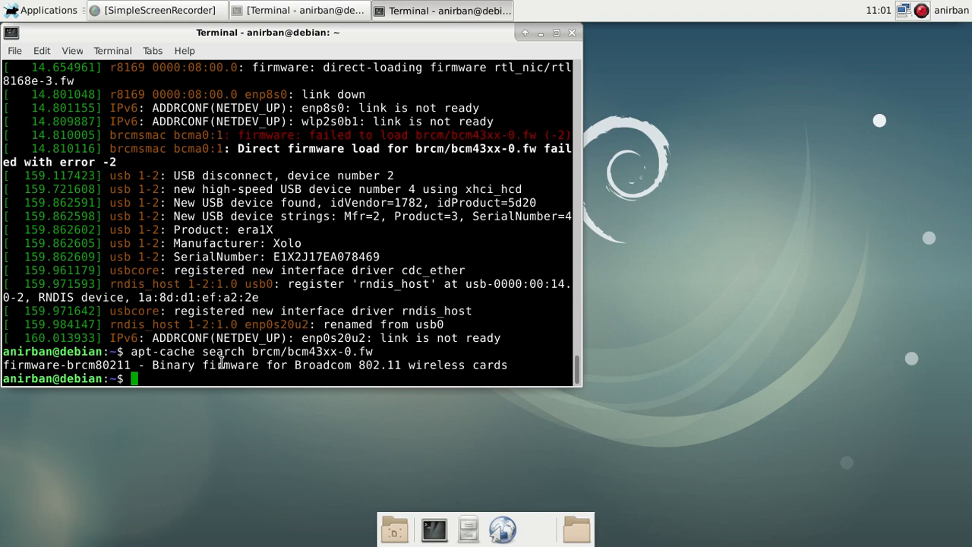
Run 'sudo apt-get install firmware-brcm80211' to install the Broadcom wireless firmware
type("s")
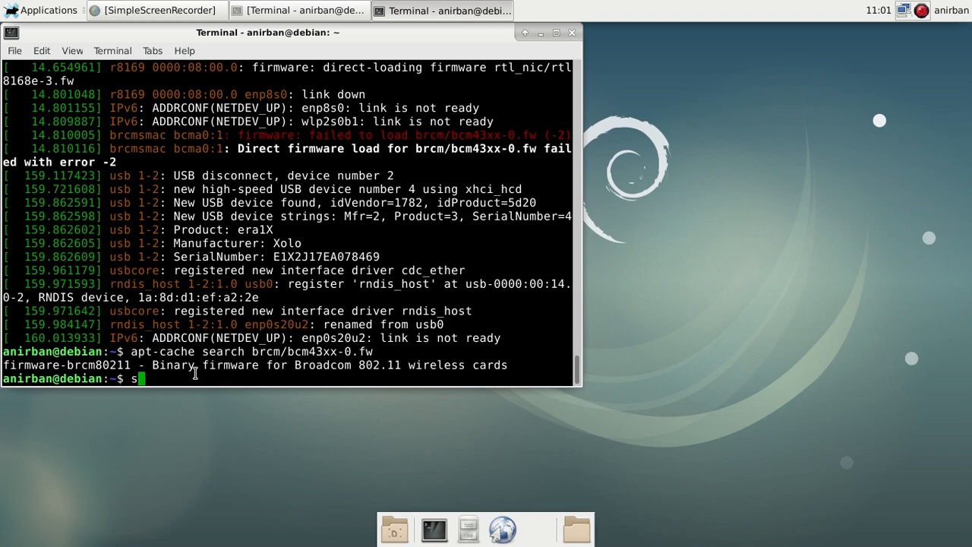
type("udo in")
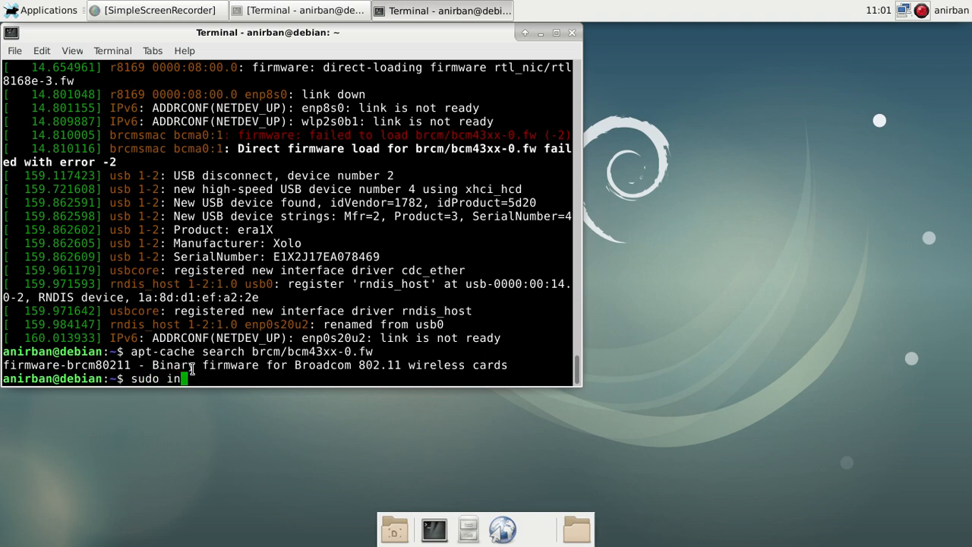
type("stall n")
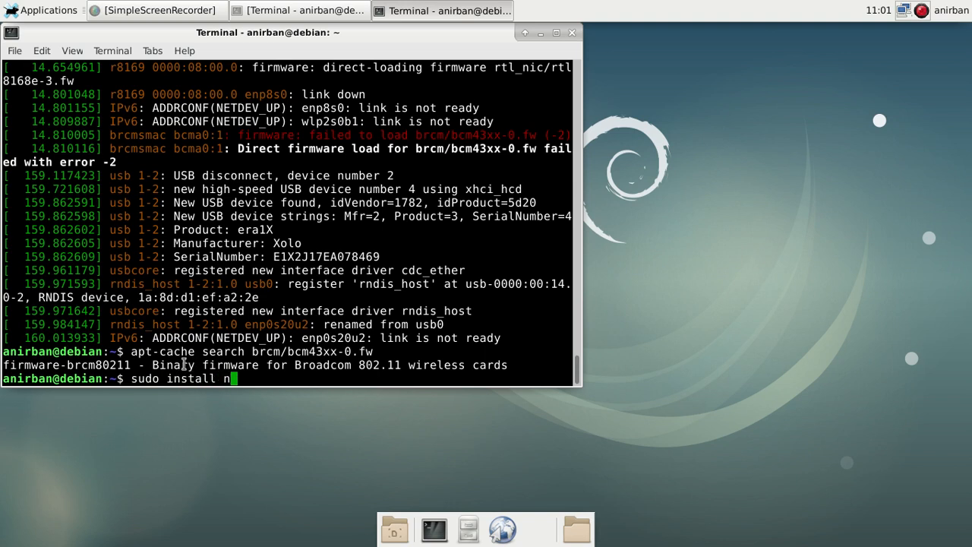
key("BackSpace")
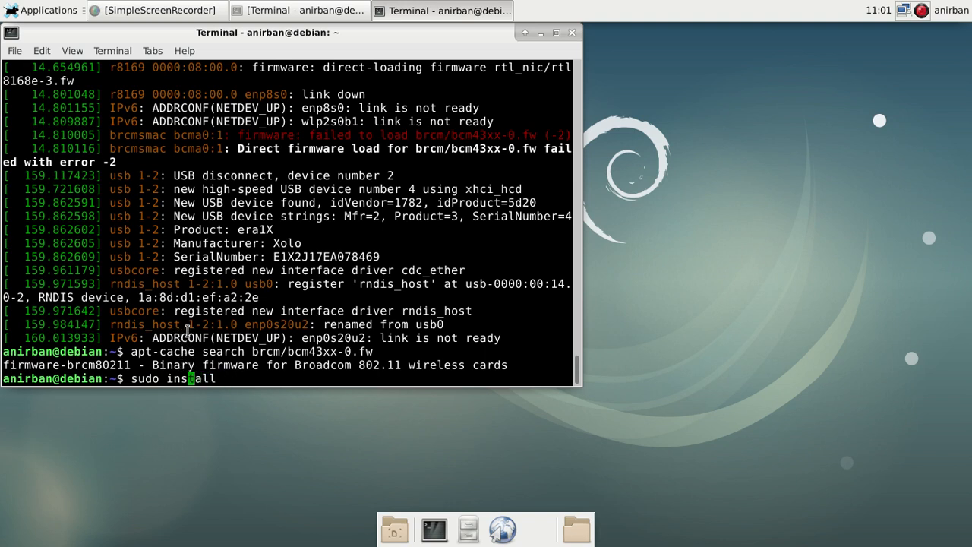
type("apt")
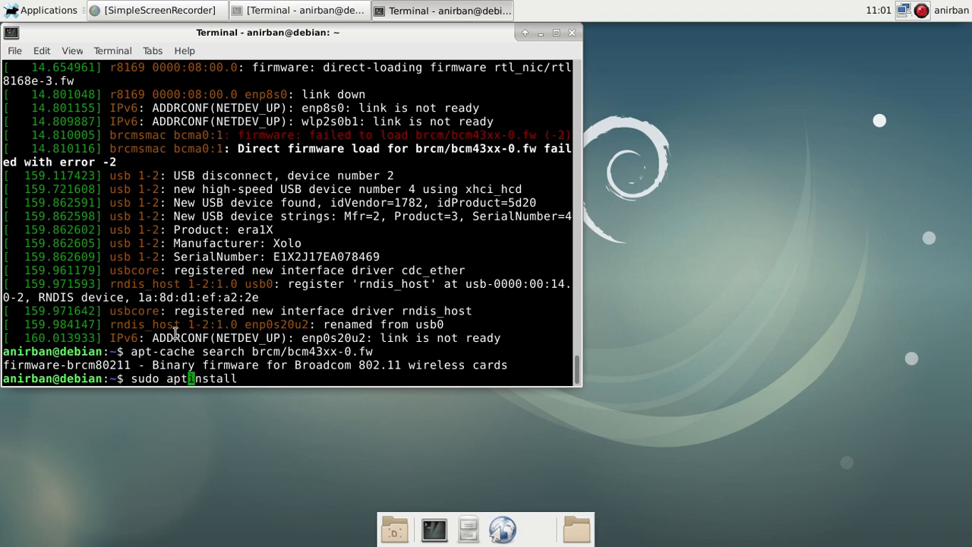
type("-get")
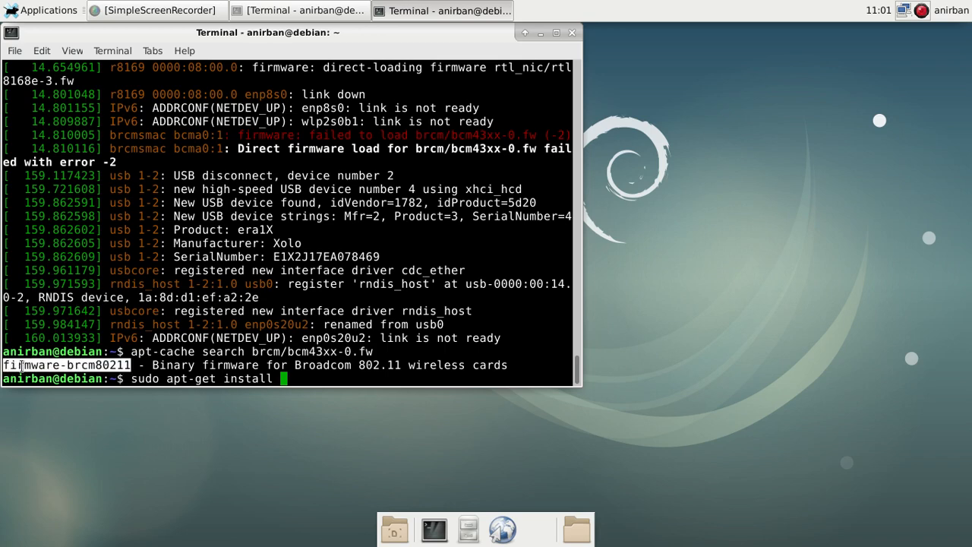
mouse_move(304, 378)
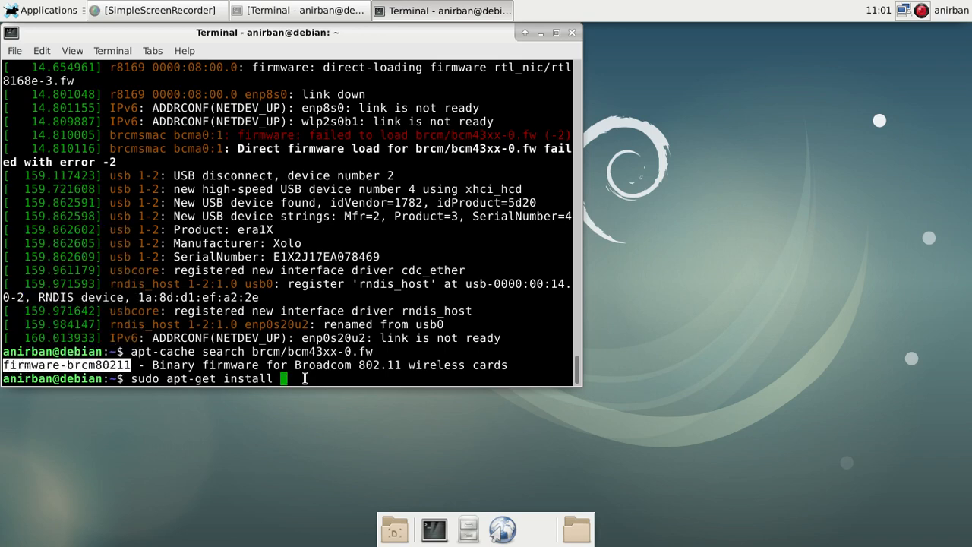
type("firmware-brcm80211")
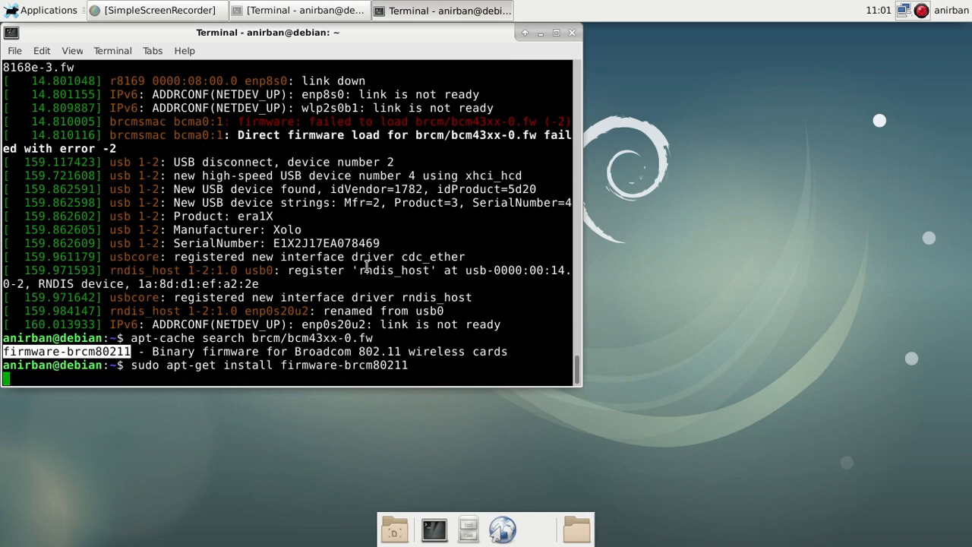
key("Return")
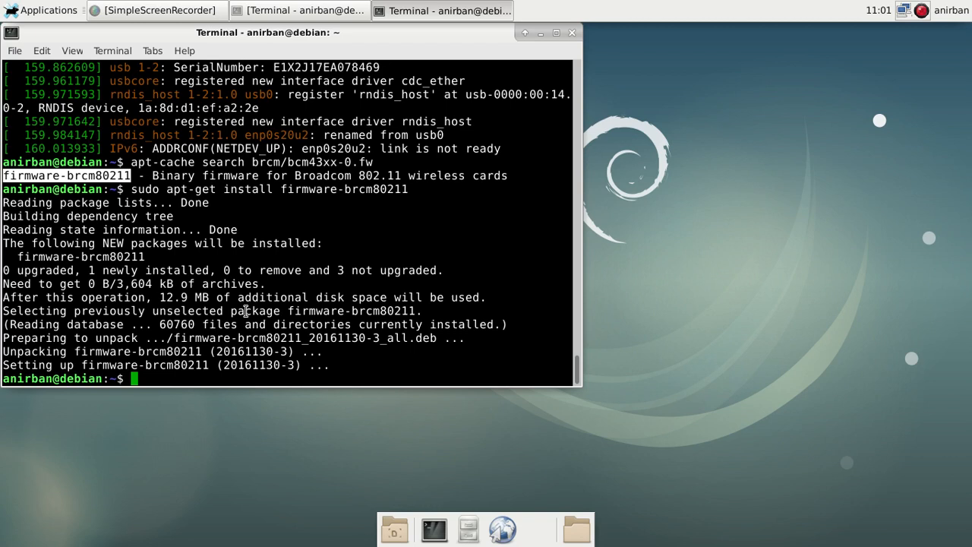
mouse_move(89, 330)
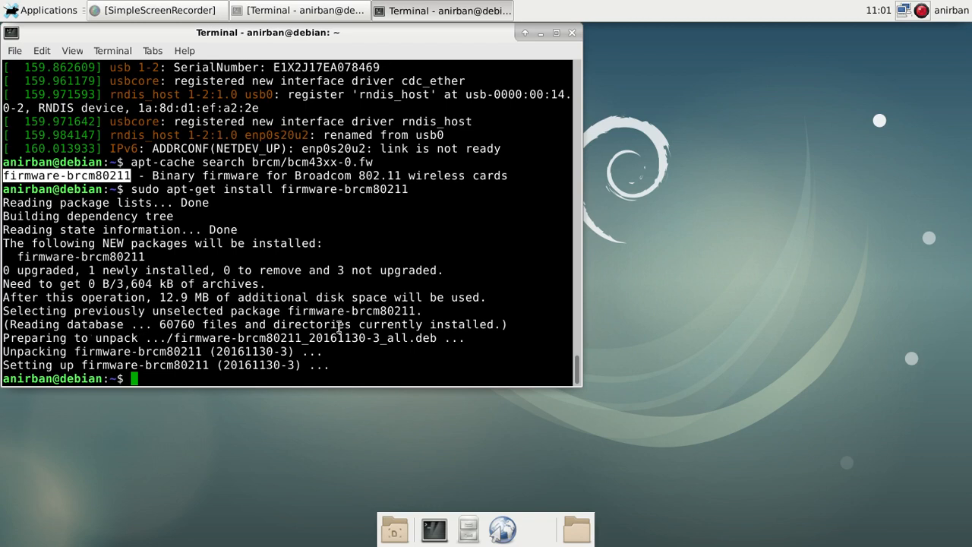
mouse_move(496, 208)
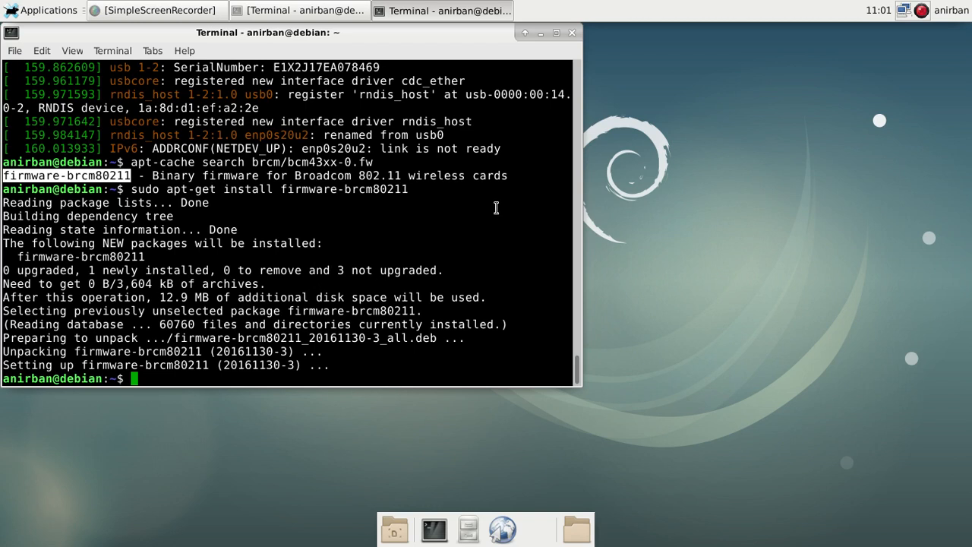
left_click(894, 10)
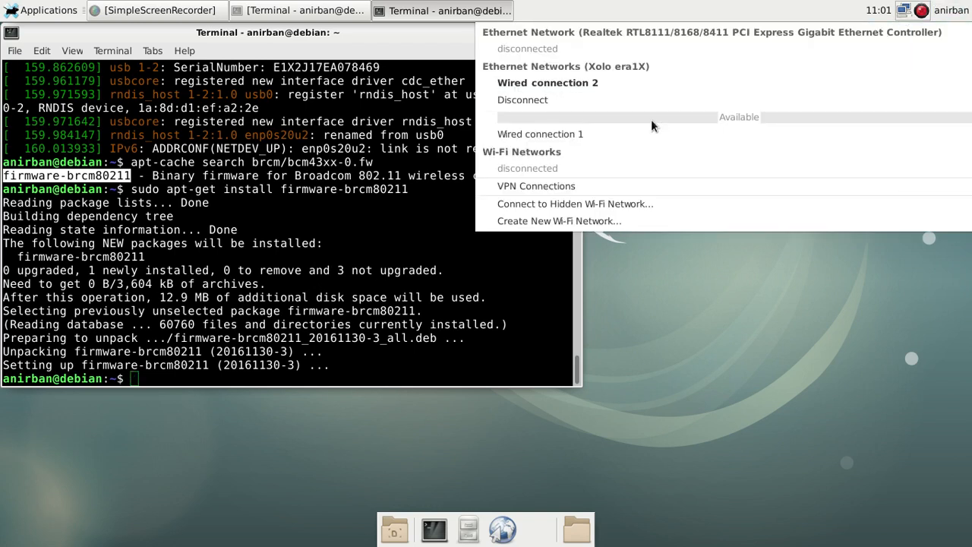
mouse_move(637, 167)
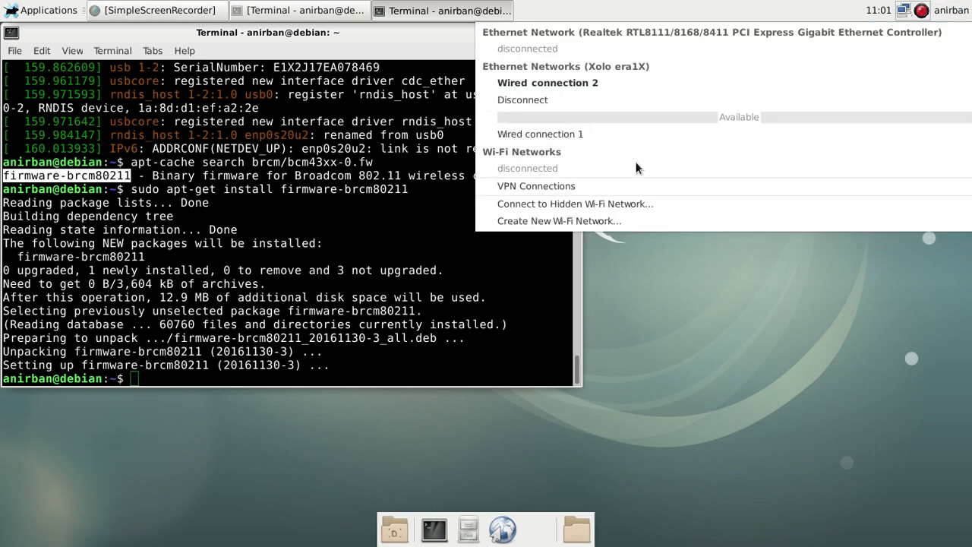
mouse_move(607, 171)
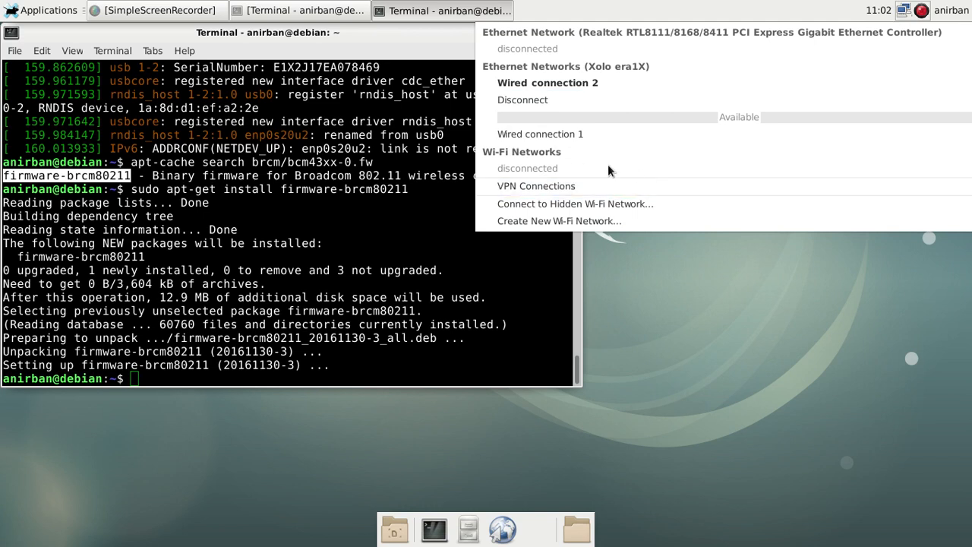
mouse_move(535, 178)
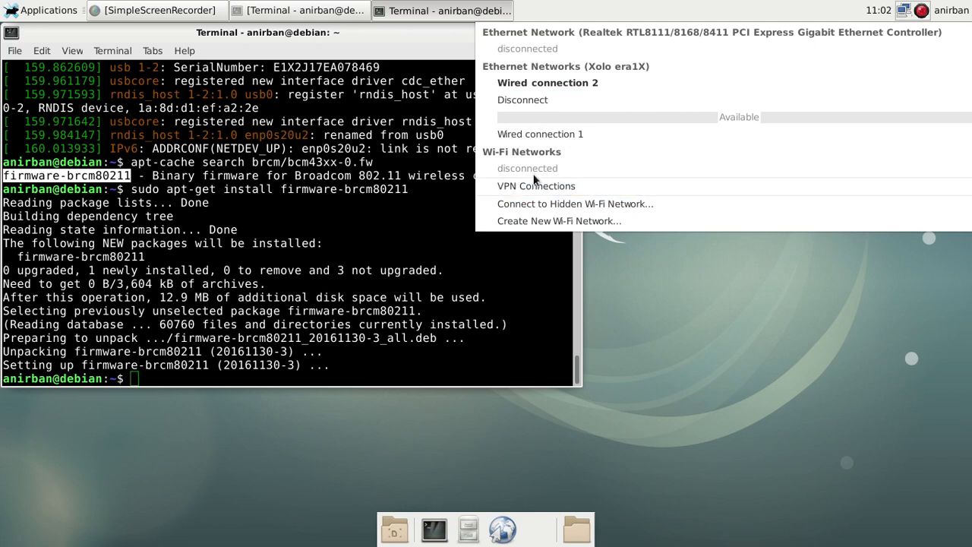
mouse_move(556, 158)
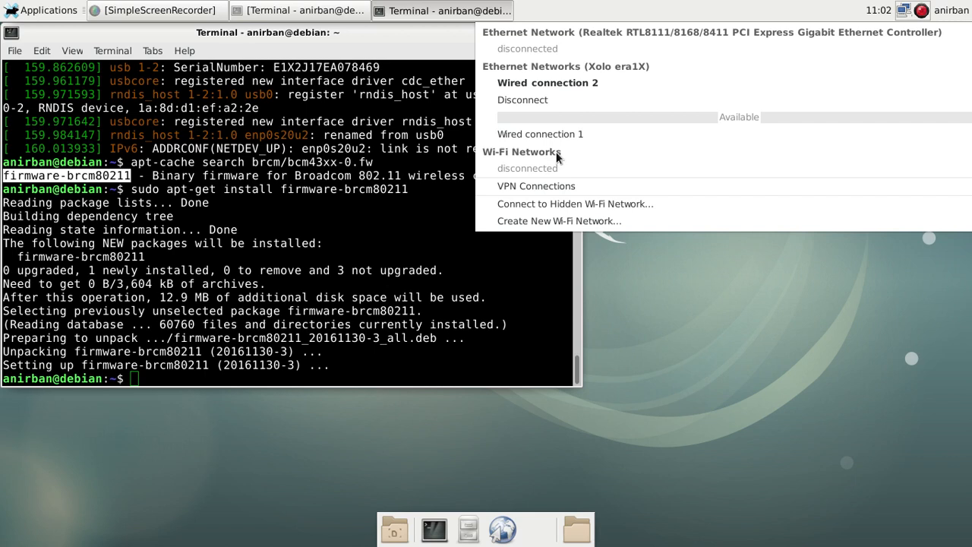
mouse_move(603, 186)
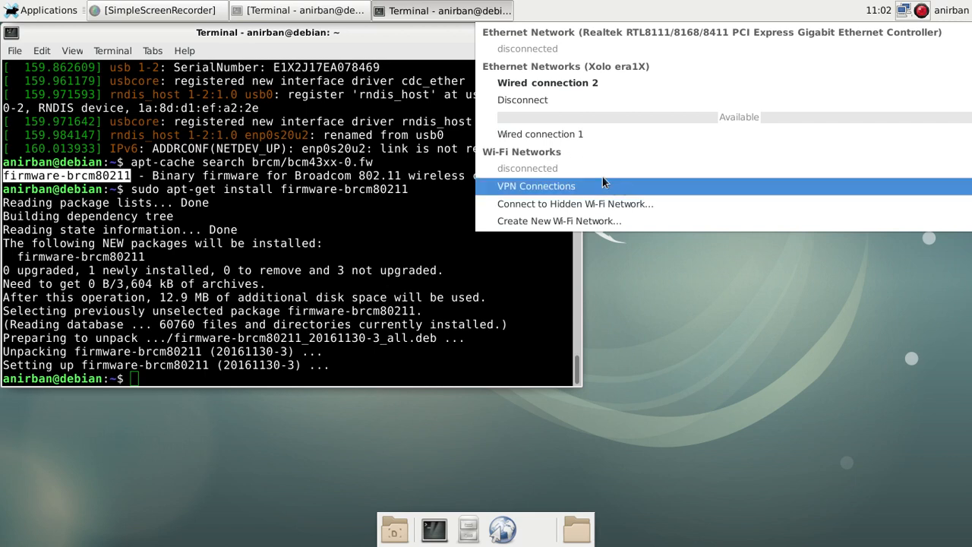
mouse_move(627, 165)
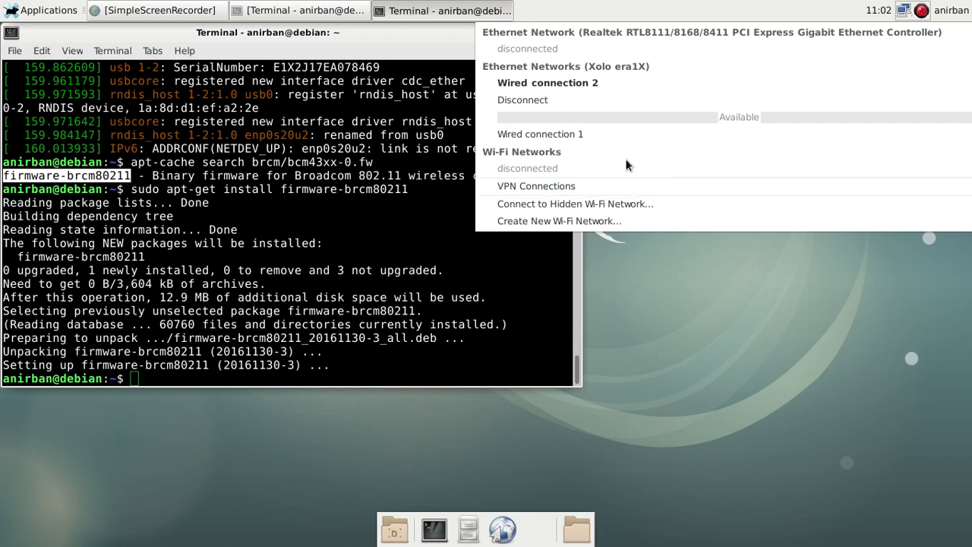
mouse_move(315, 372)
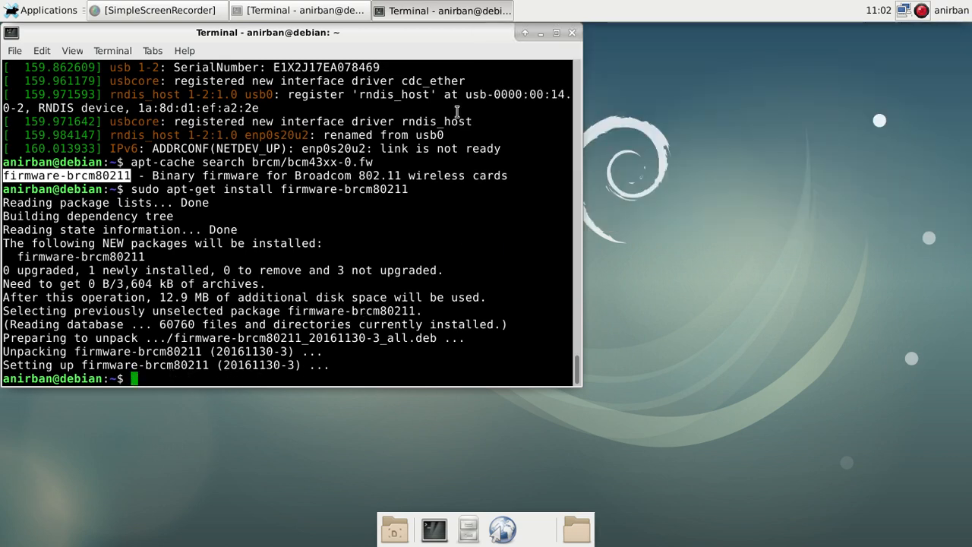
mouse_move(532, 50)
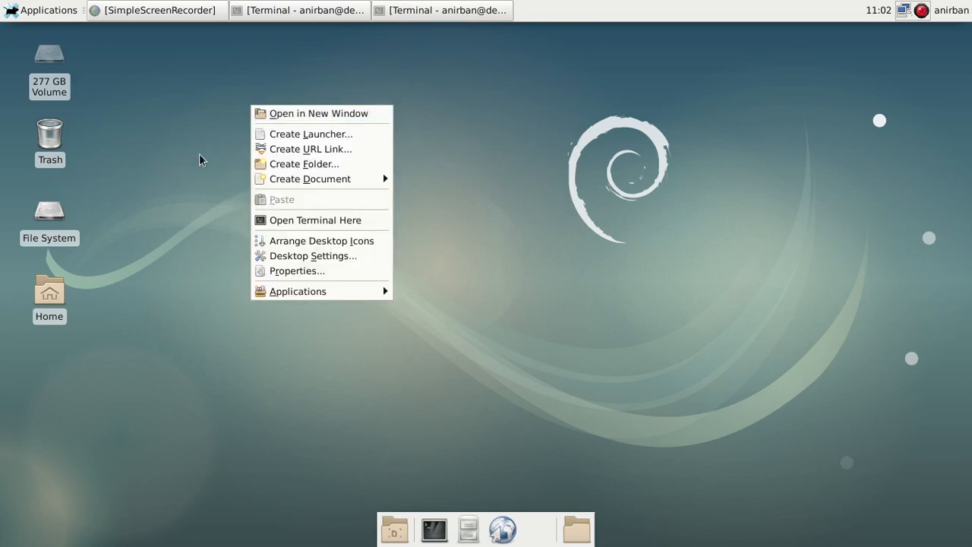
Dismiss the desktop context menu by clicking empty desktop space
left_click(427, 122)
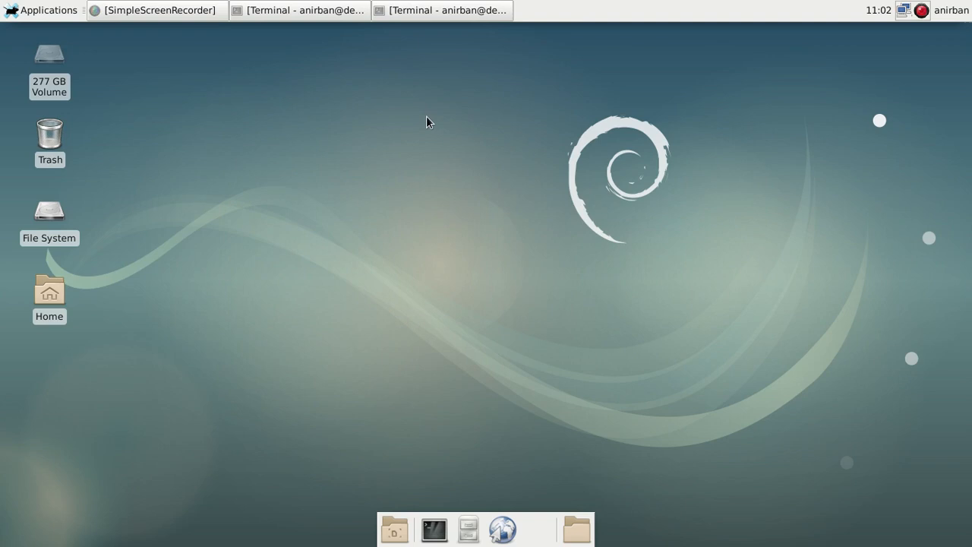